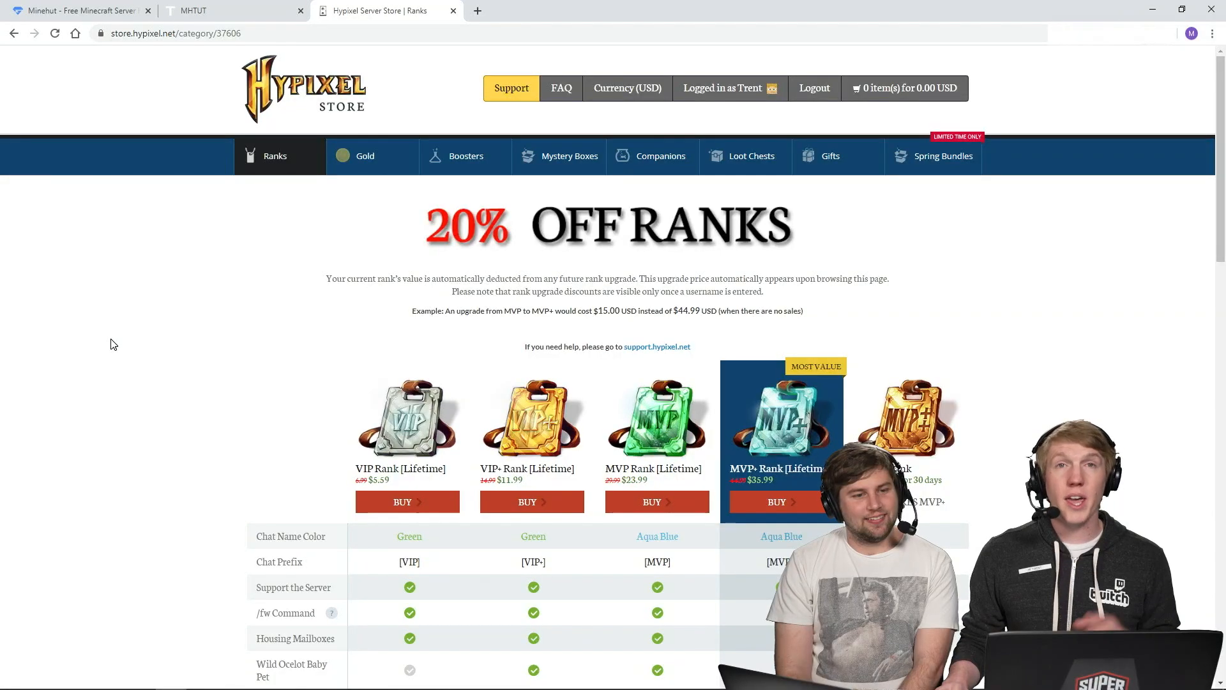
Scroll through the Hypixel Ranks comparison table to review the rank perks
scroll(down, 3)
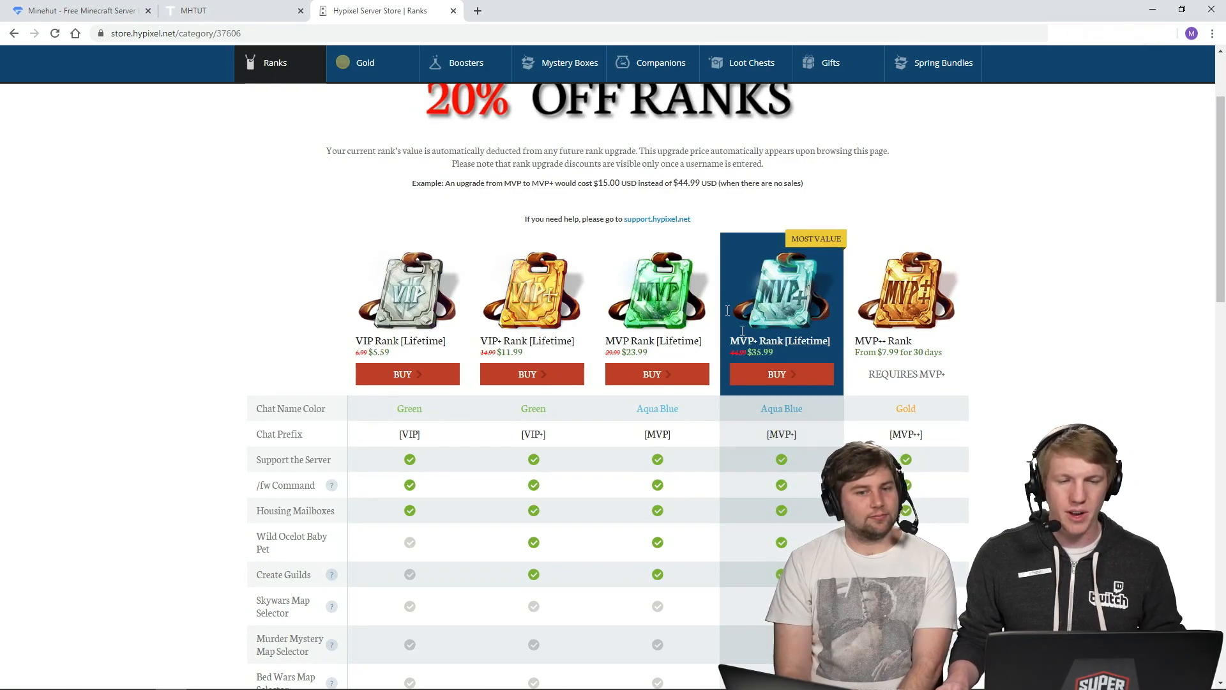
scroll(up, 3)
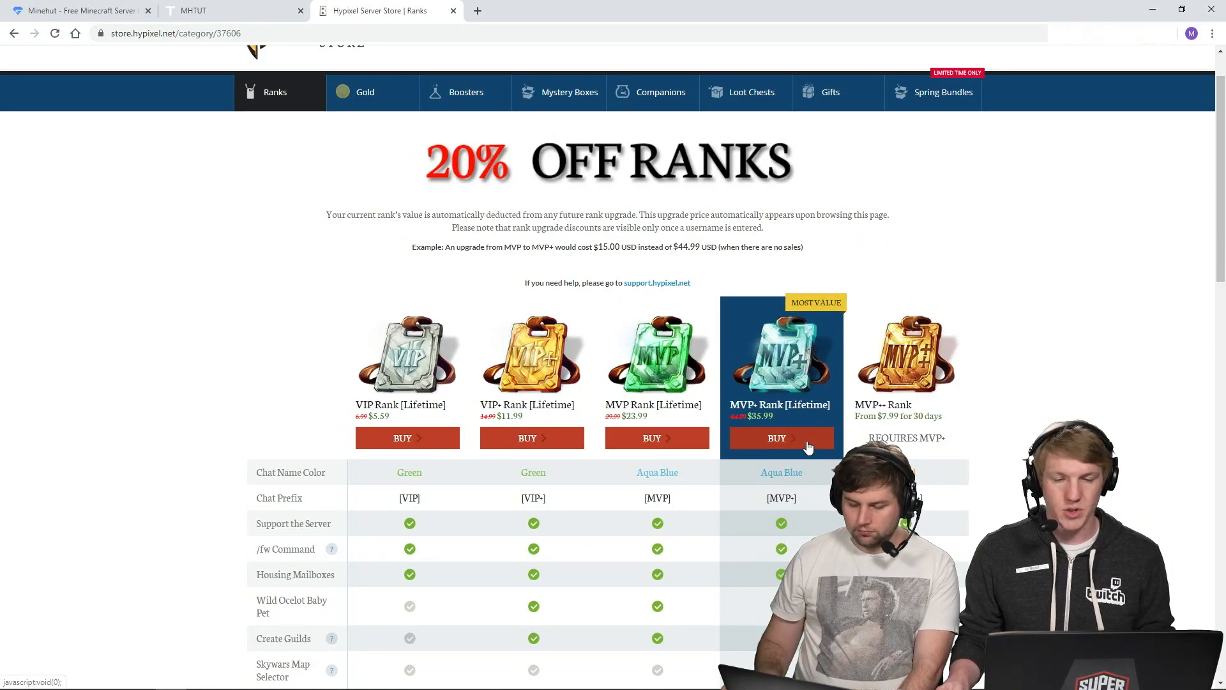
scroll(down, 3)
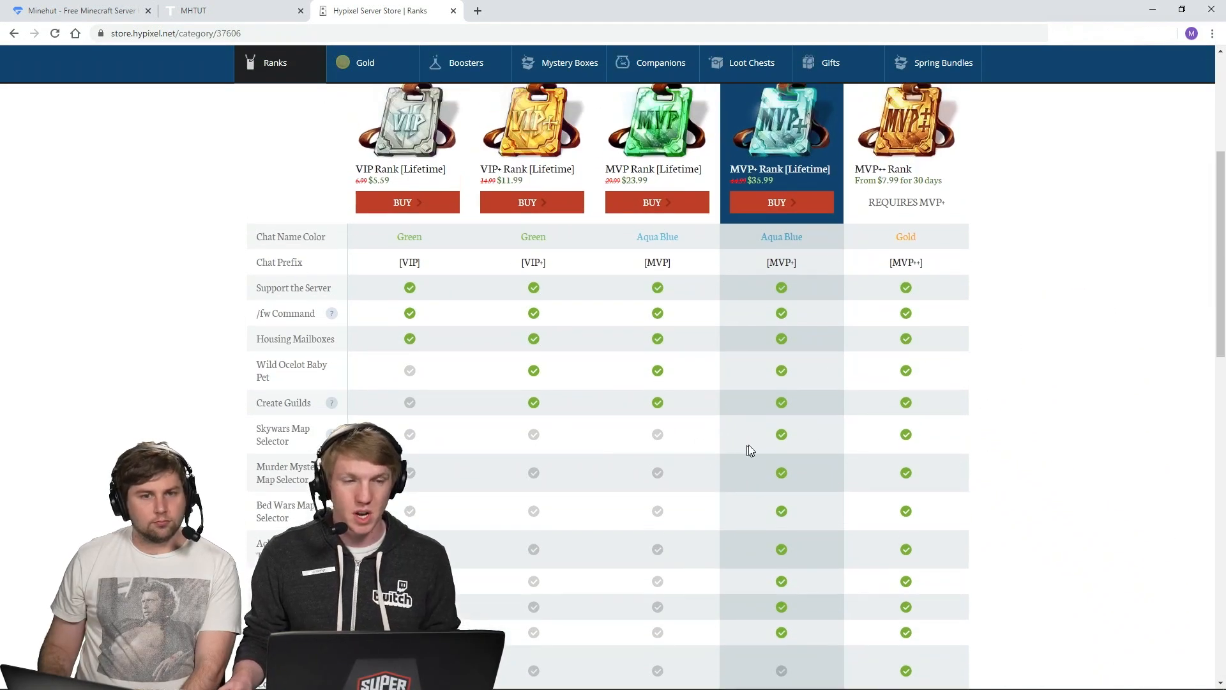
scroll(up, 3)
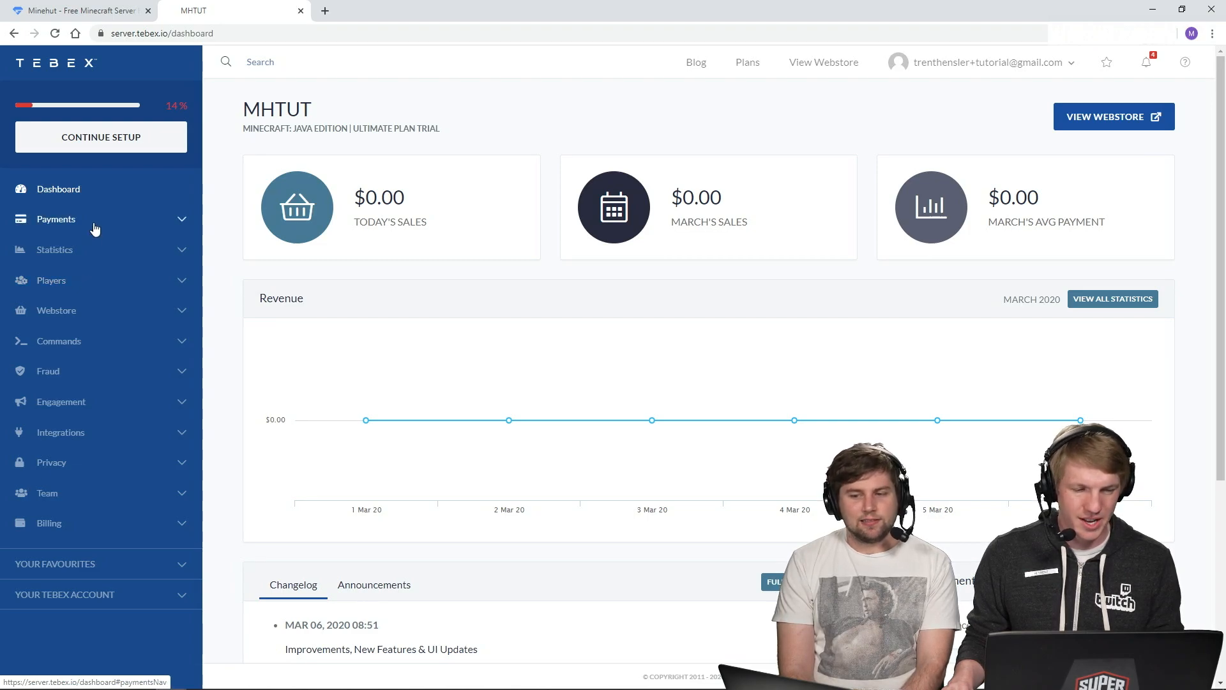
Go through Continue Setup and Create a Package to the Example Package edit page
click(99, 136)
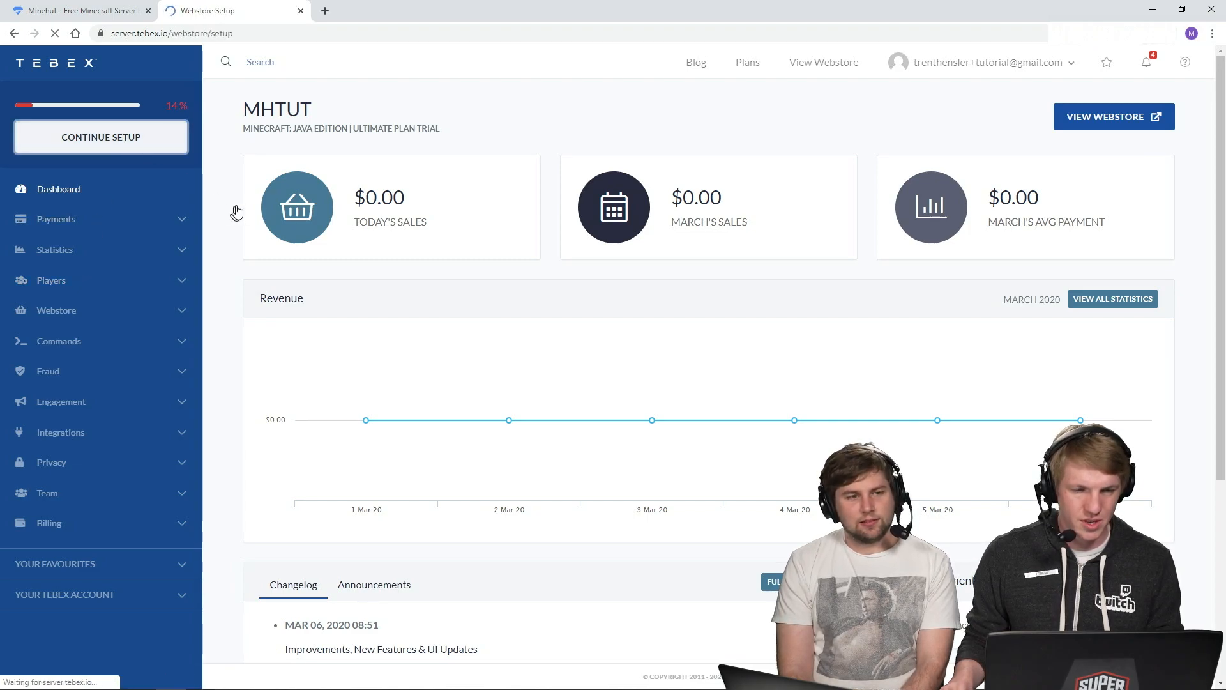
click(101, 136)
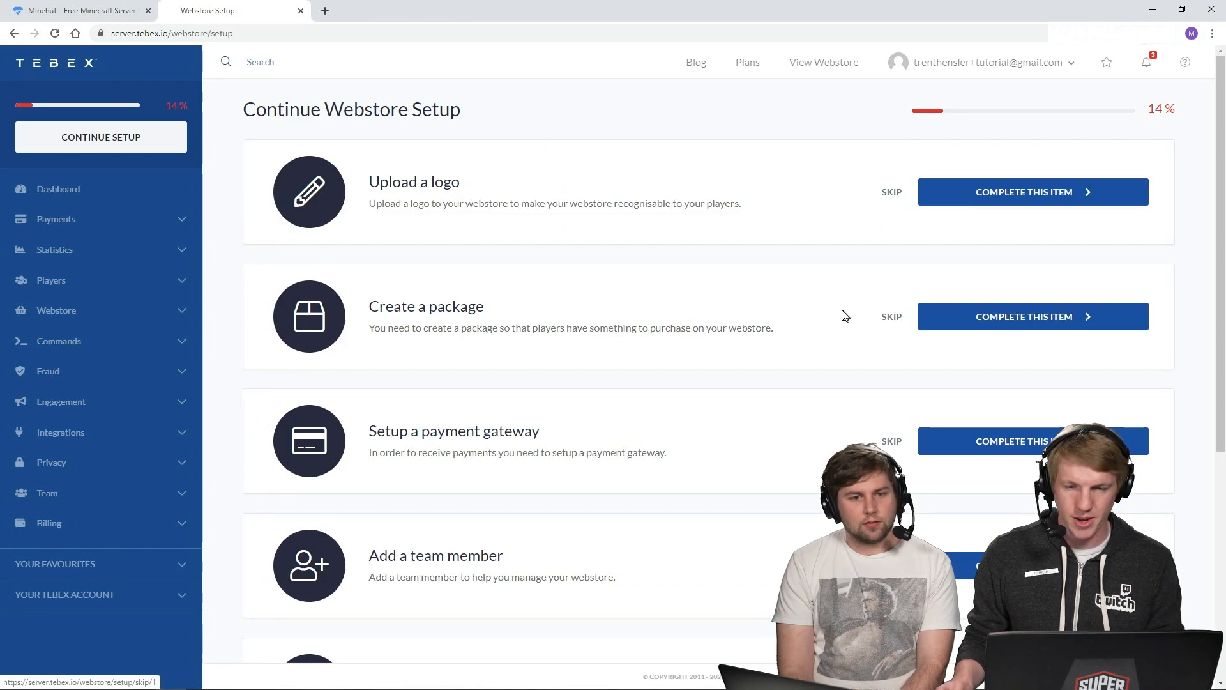
click(1032, 315)
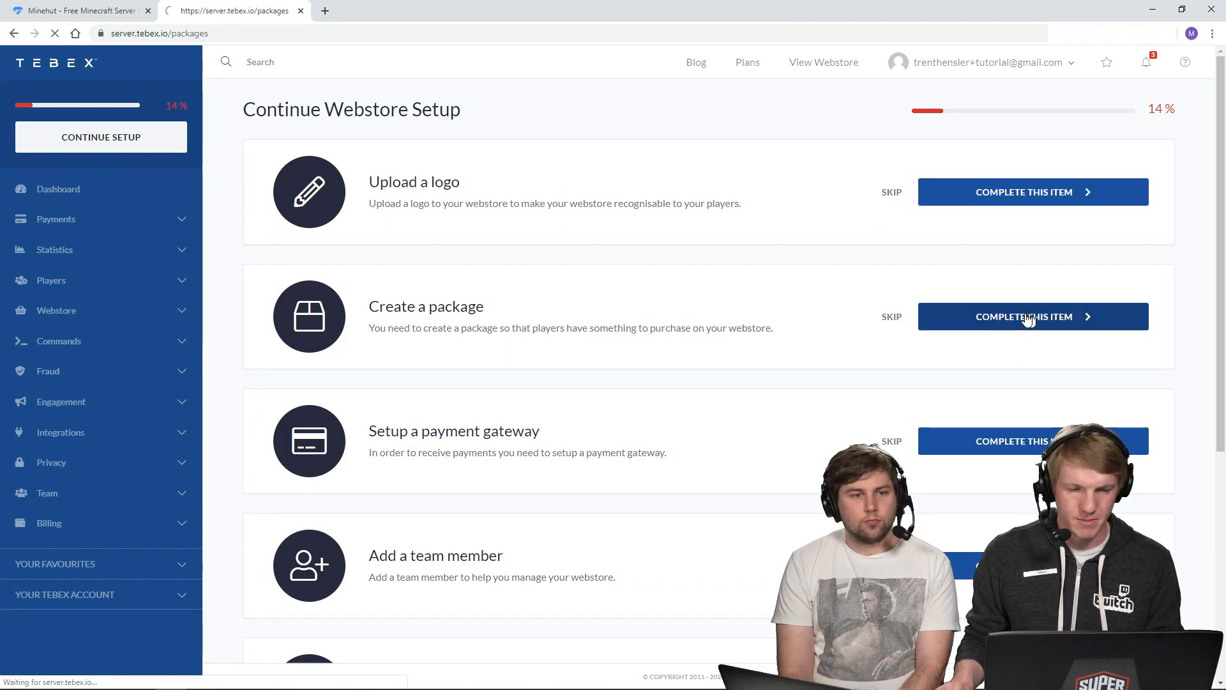
click(1032, 315)
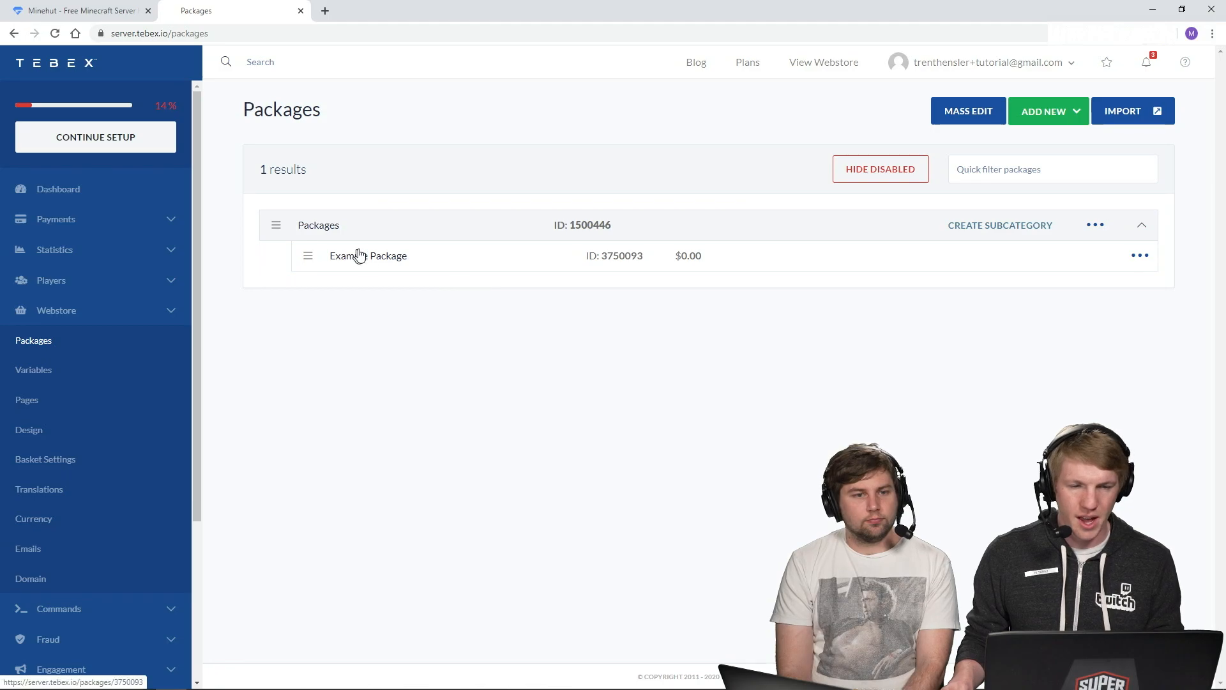
mouse_move(413, 263)
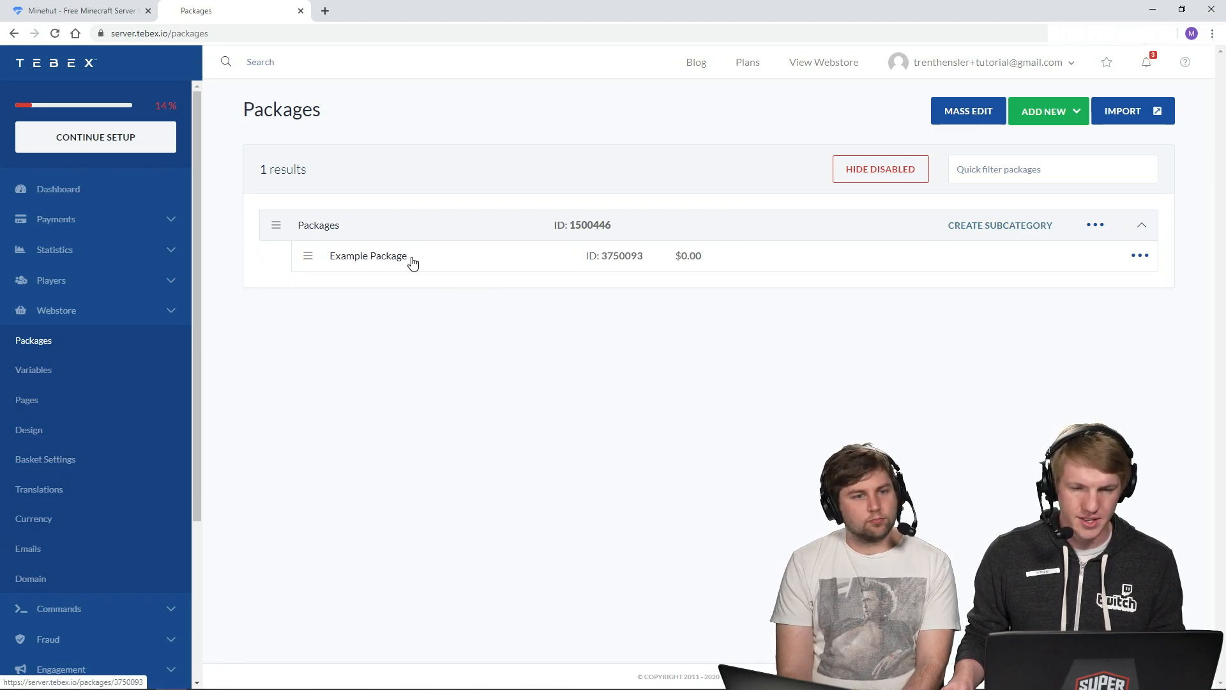
click(368, 256)
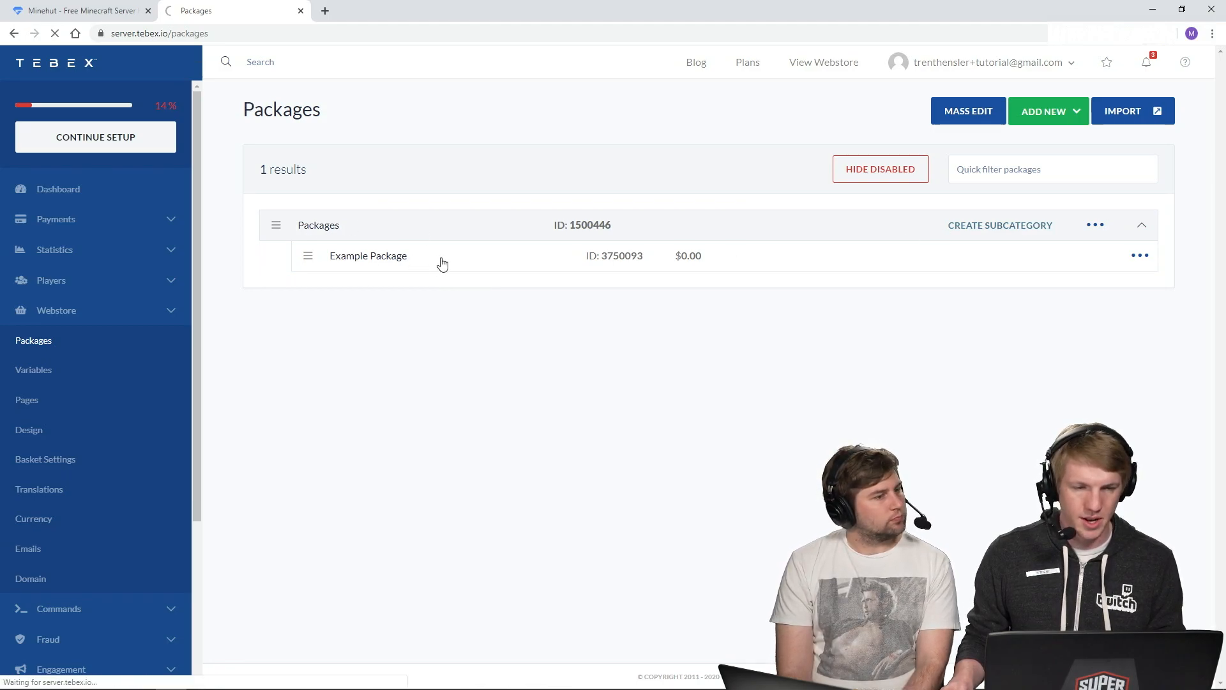
click(368, 255)
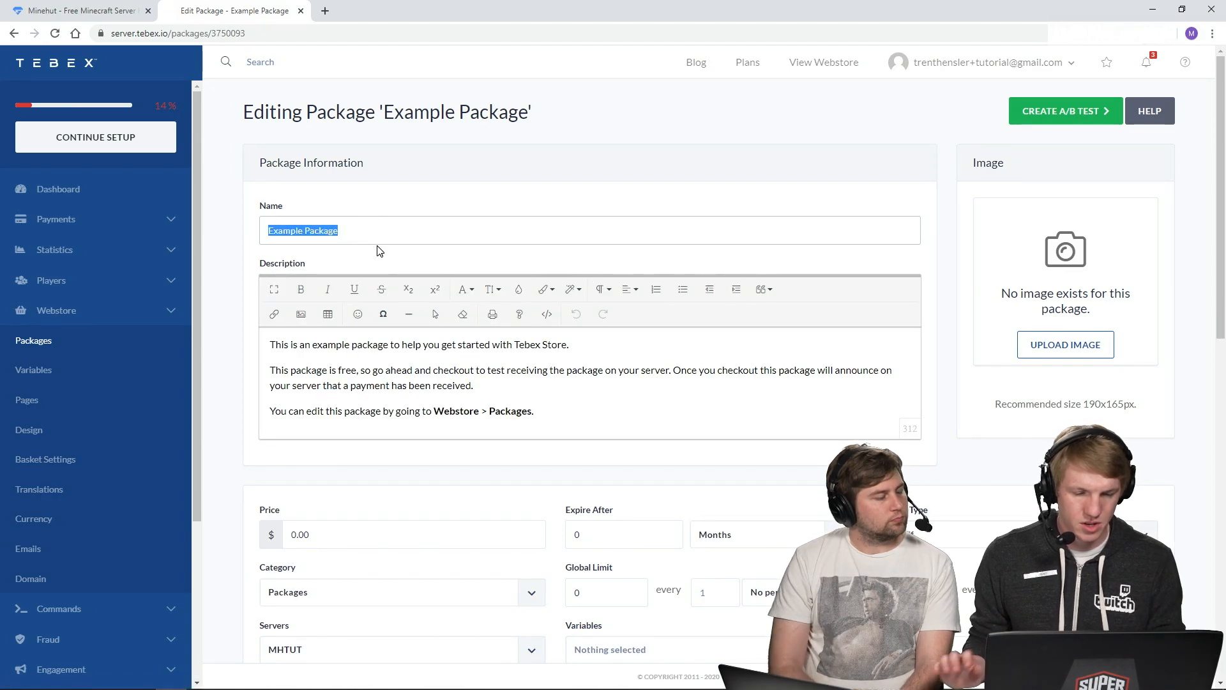
Name the package 'Donator Rank' with description 'You get access to a cool rank called Donator (:'
text(Donator)
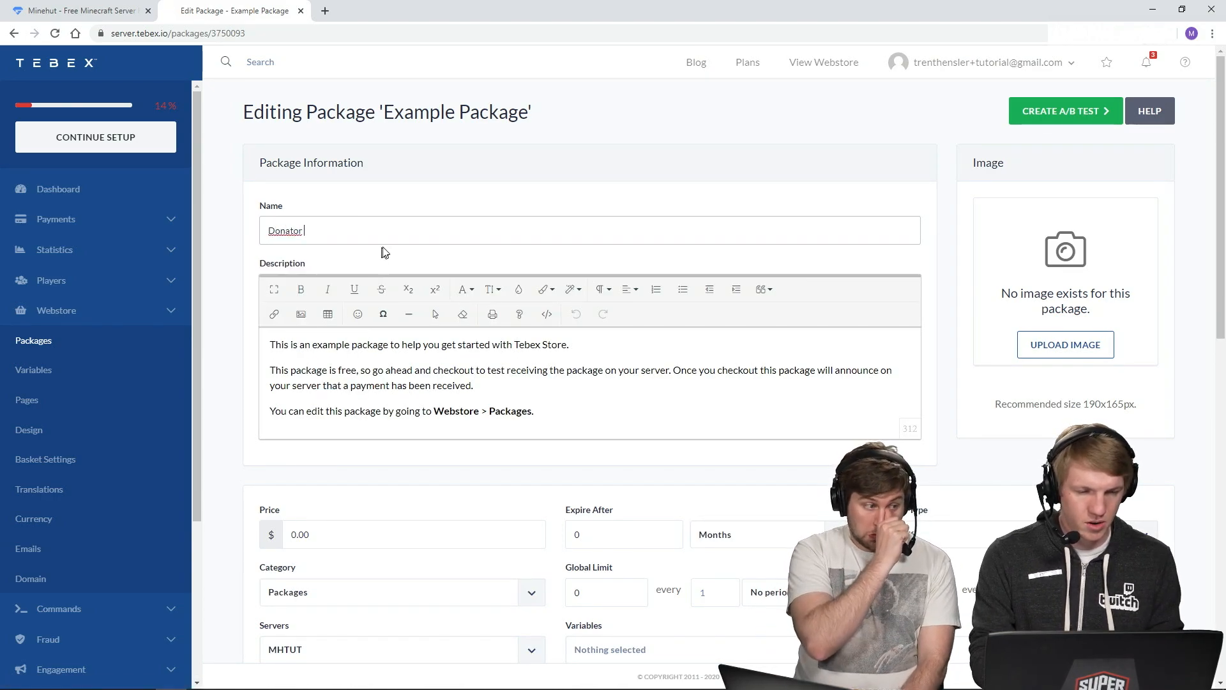
text(Rank)
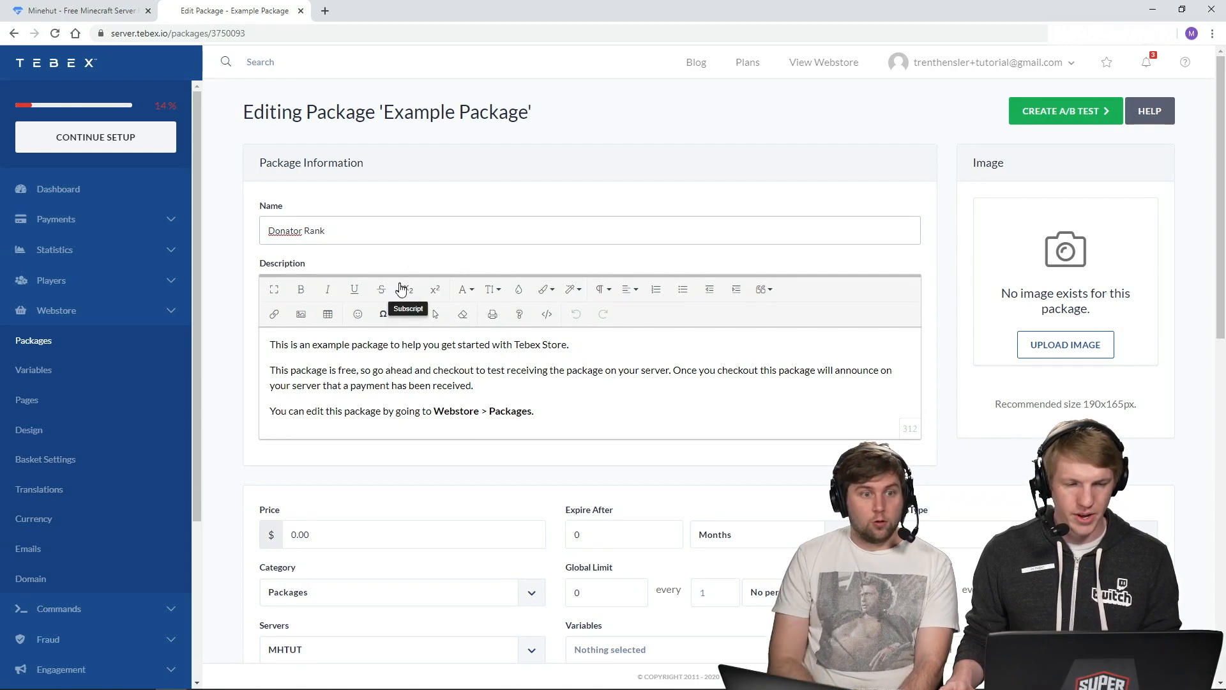
key(ctrl+a)
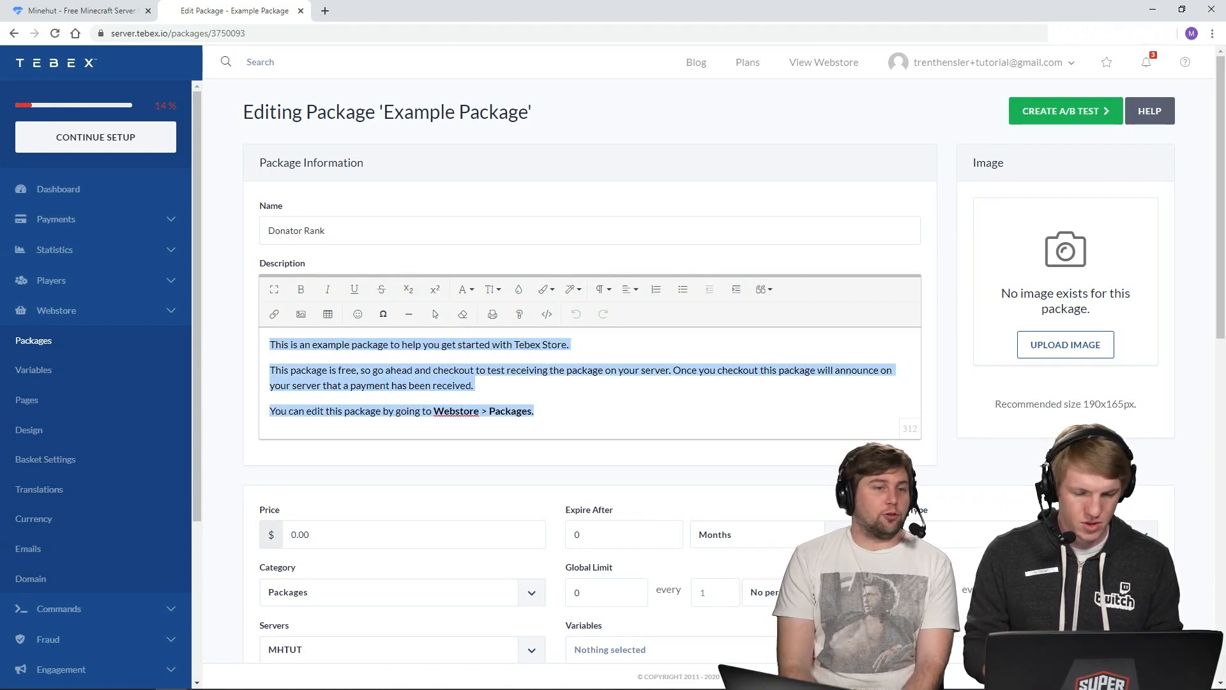
text(You get access to)
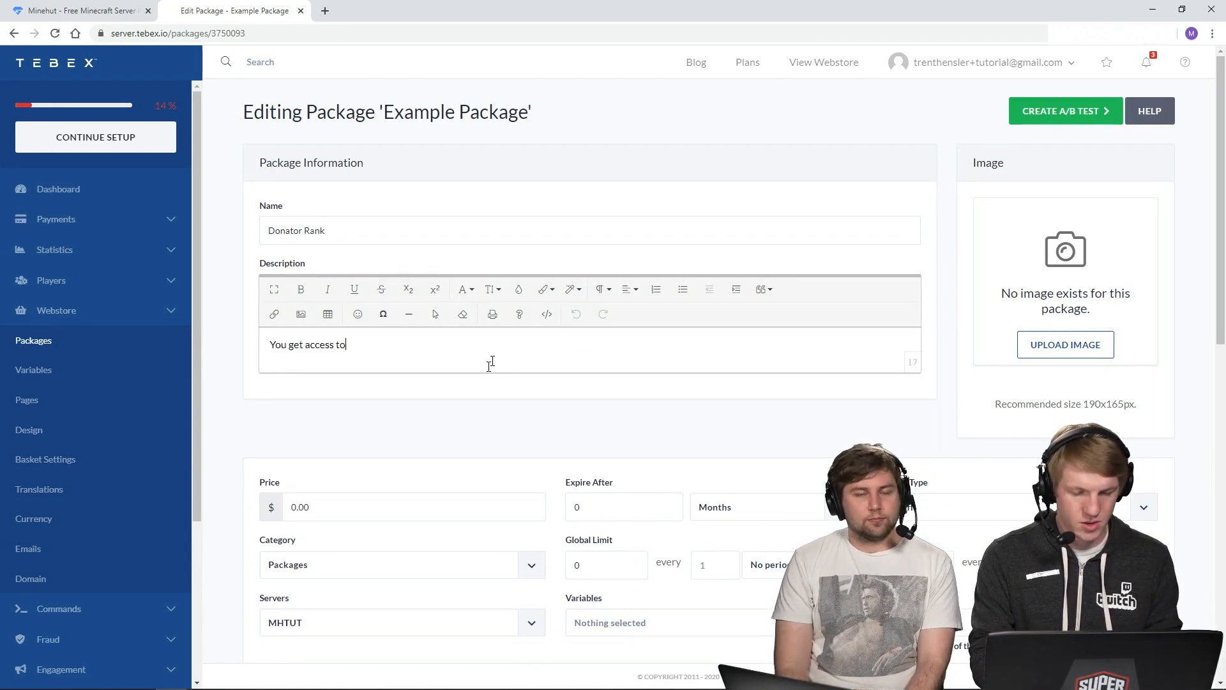
text(a cool rank called D)
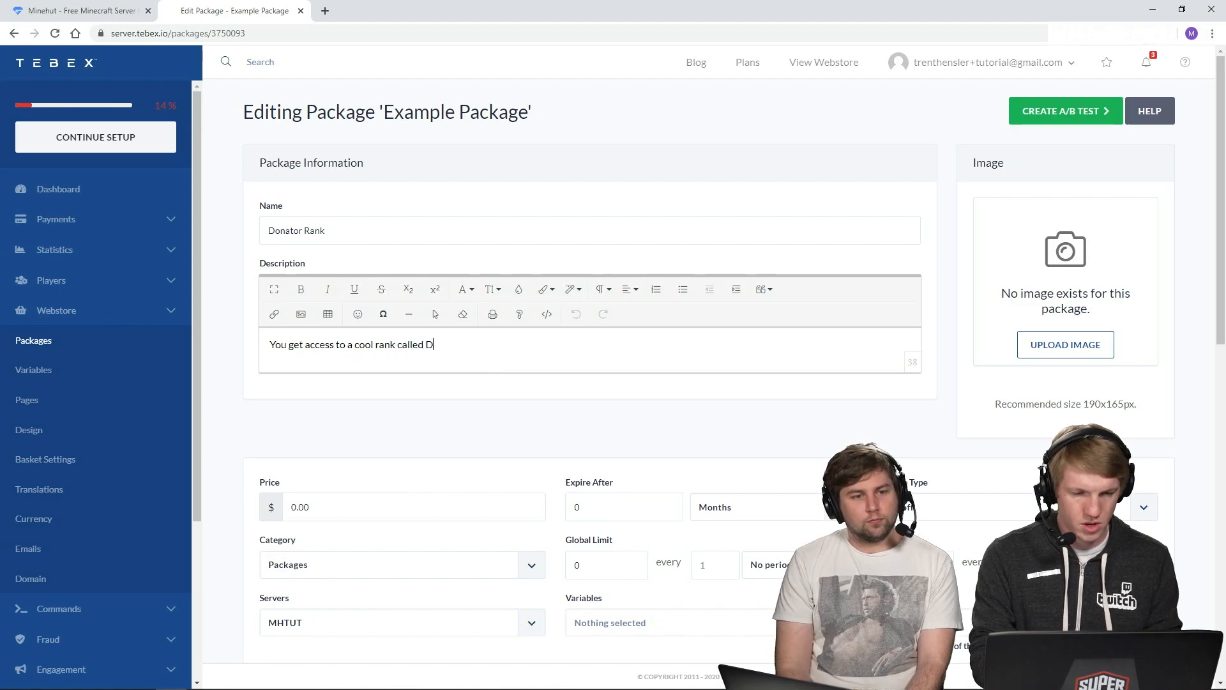
text(onator)
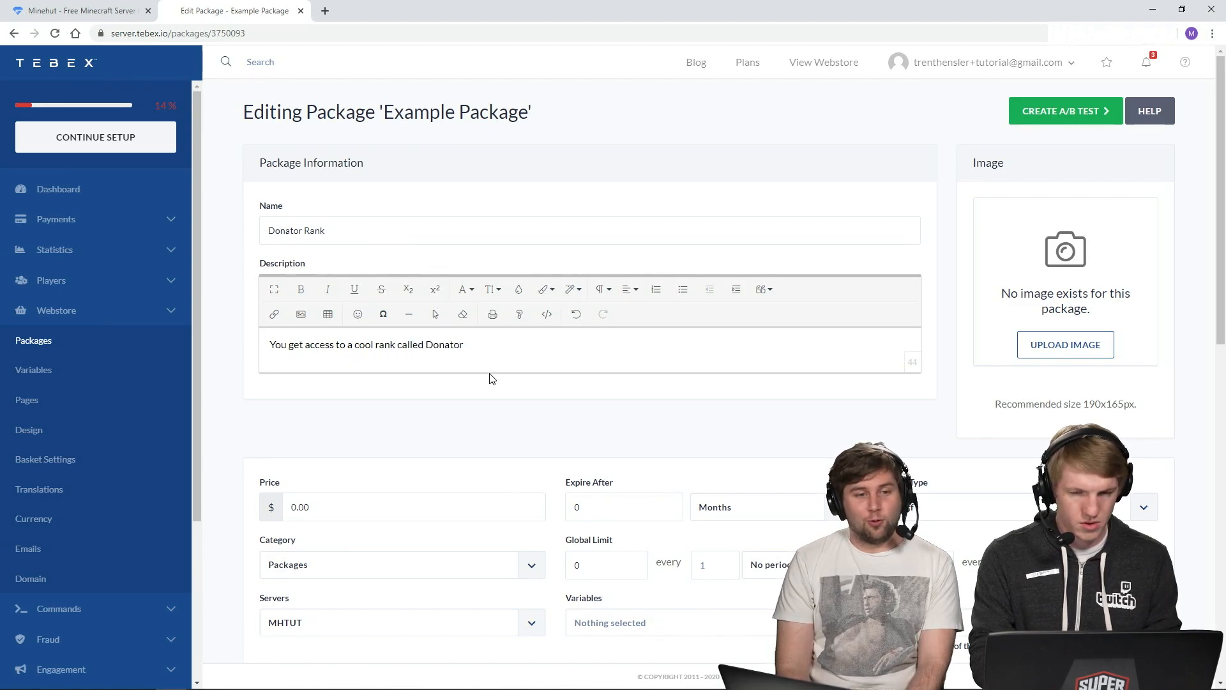
text((:)
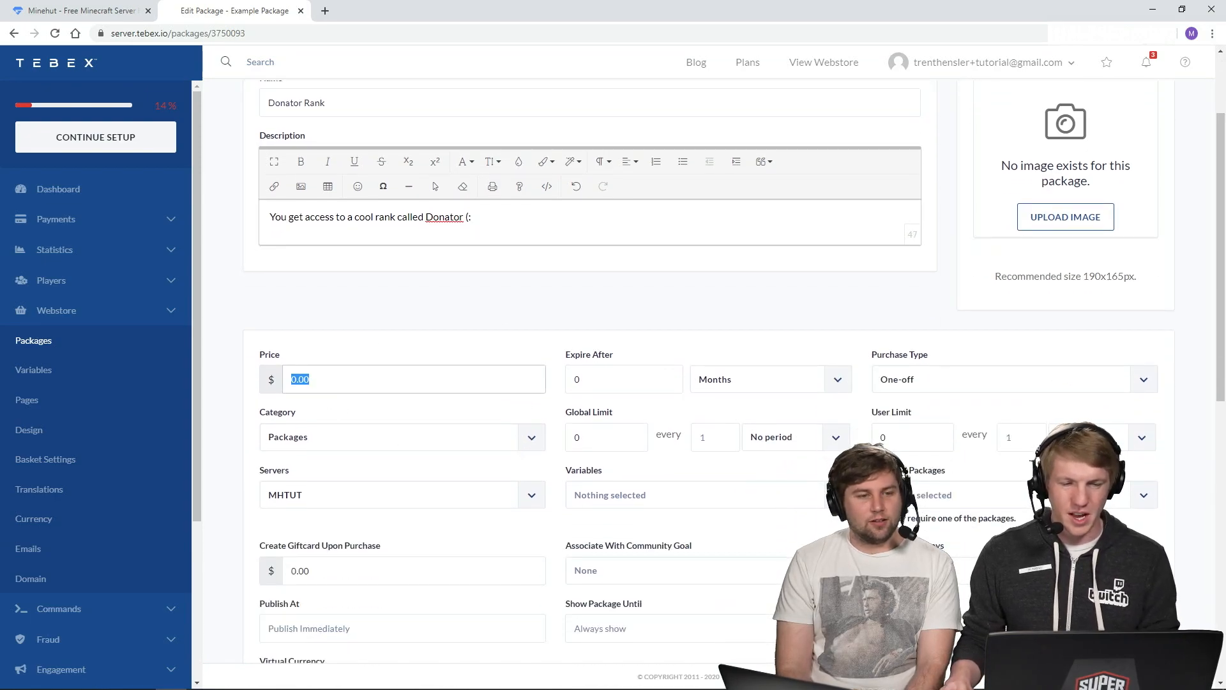
Set the price to 5, keep Purchase Type One-off, and set User Limit to 1
scroll(down, 3)
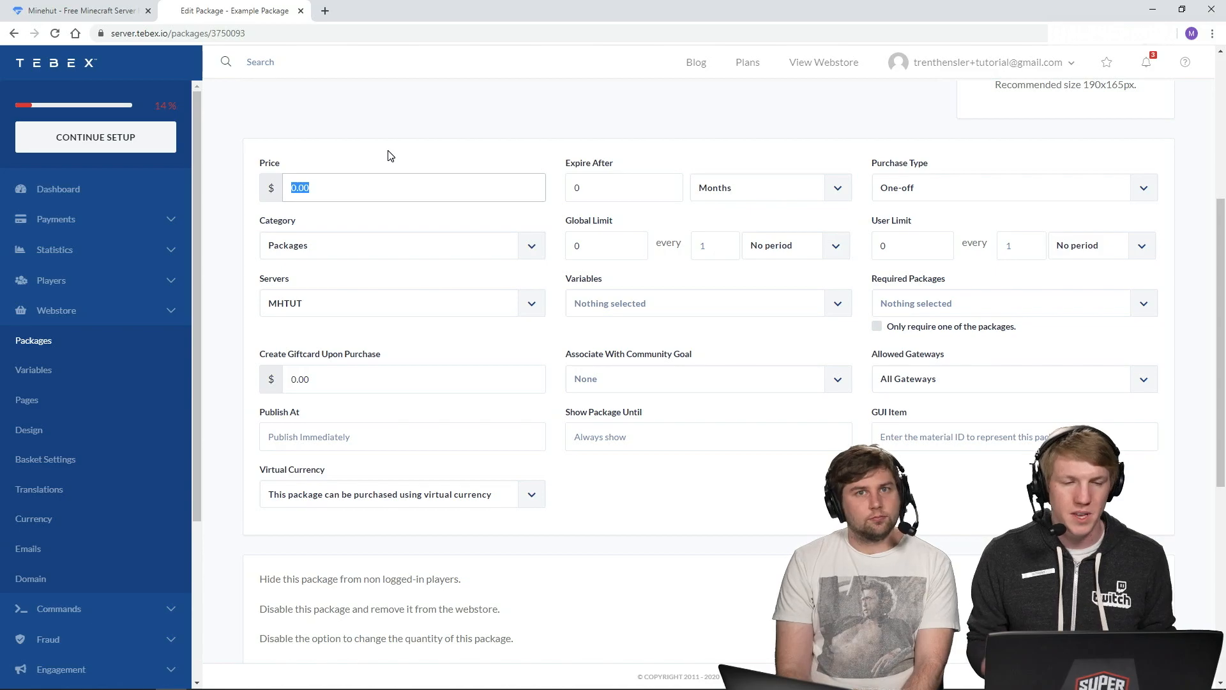
text(5)
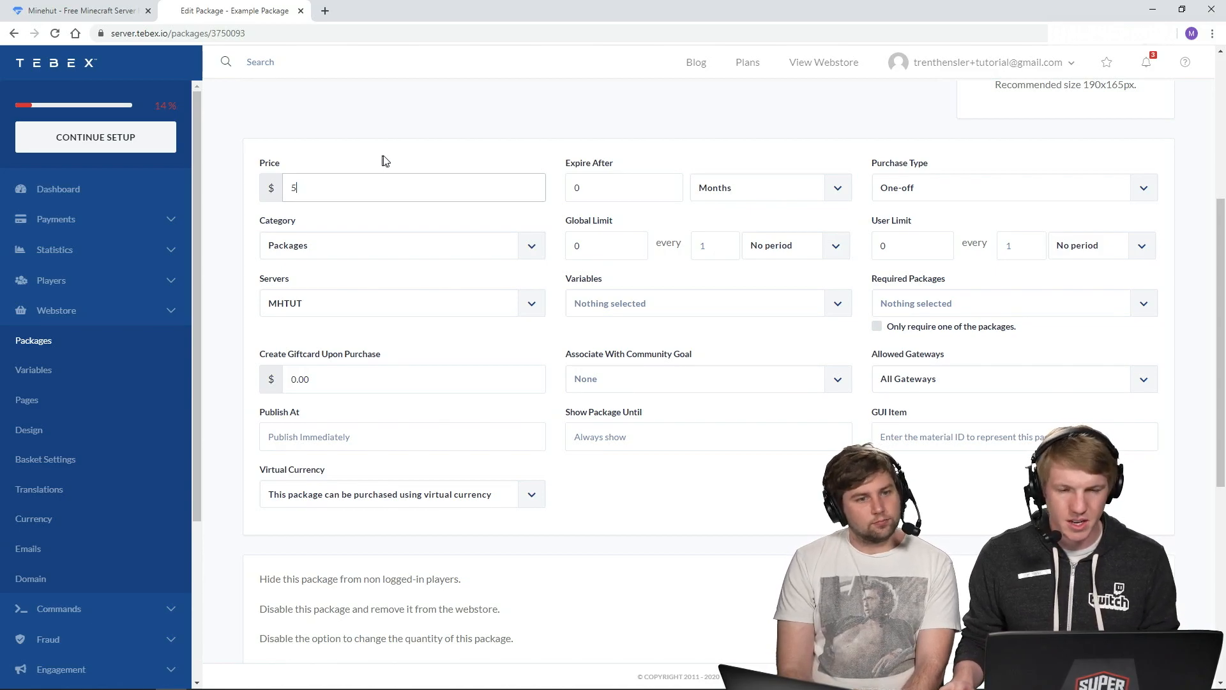
mouse_move(601, 227)
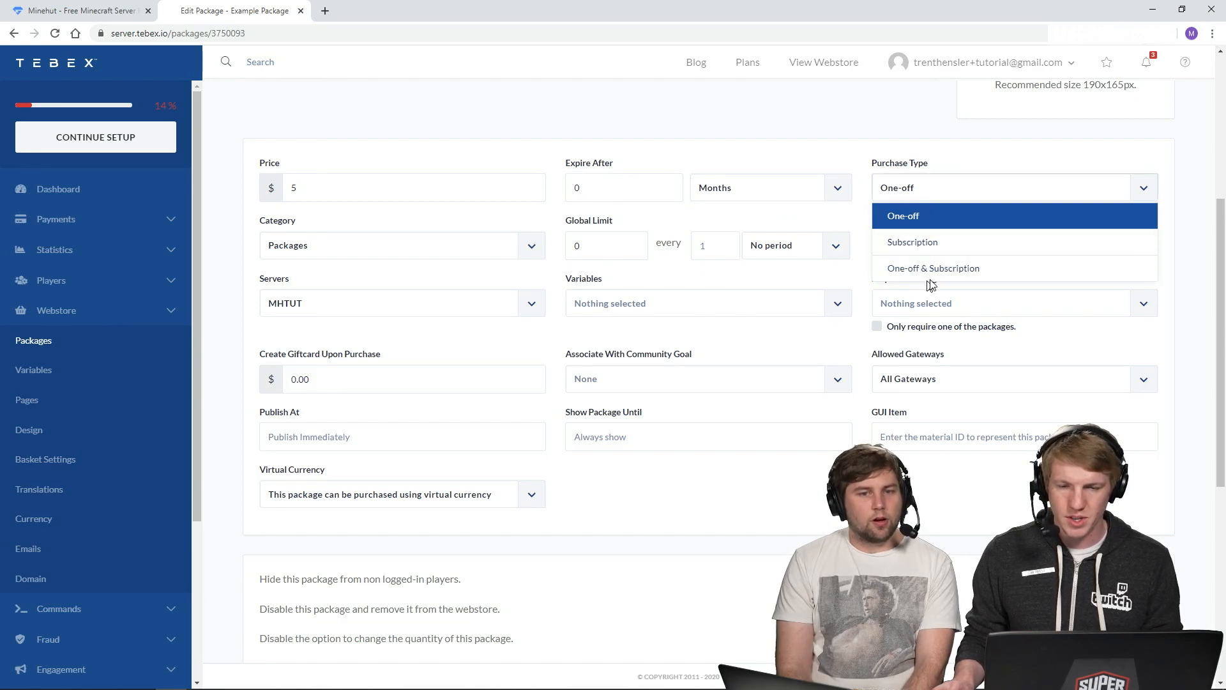
mouse_move(630, 133)
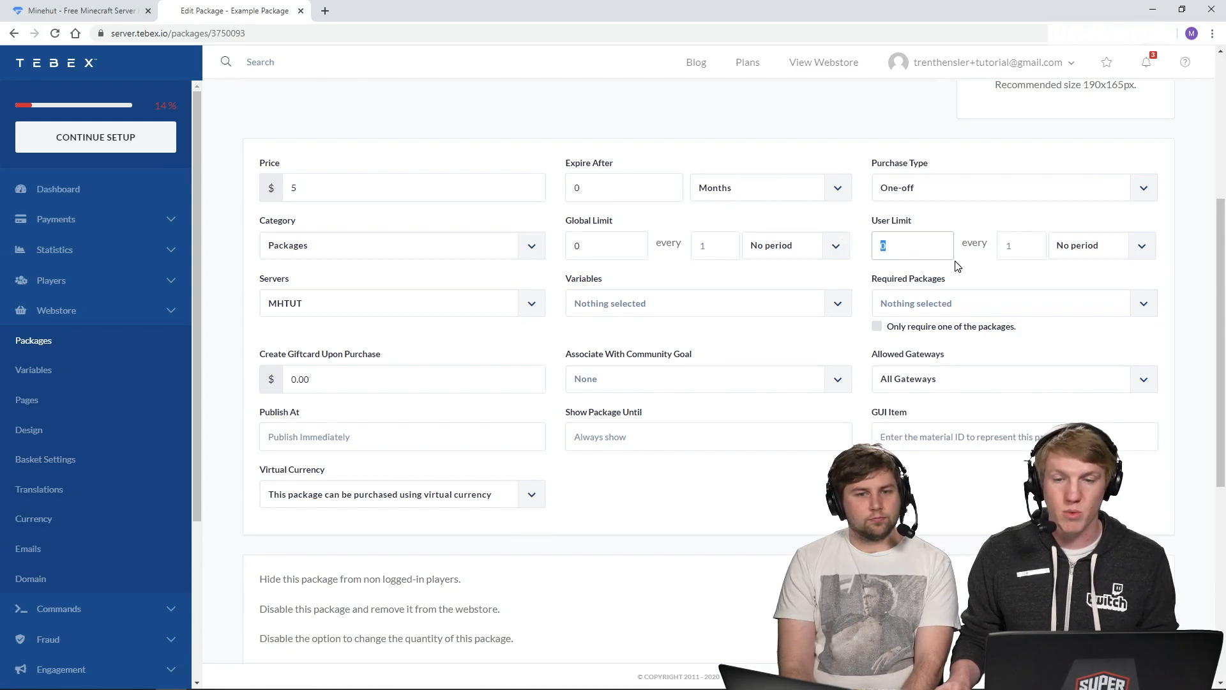
text(1)
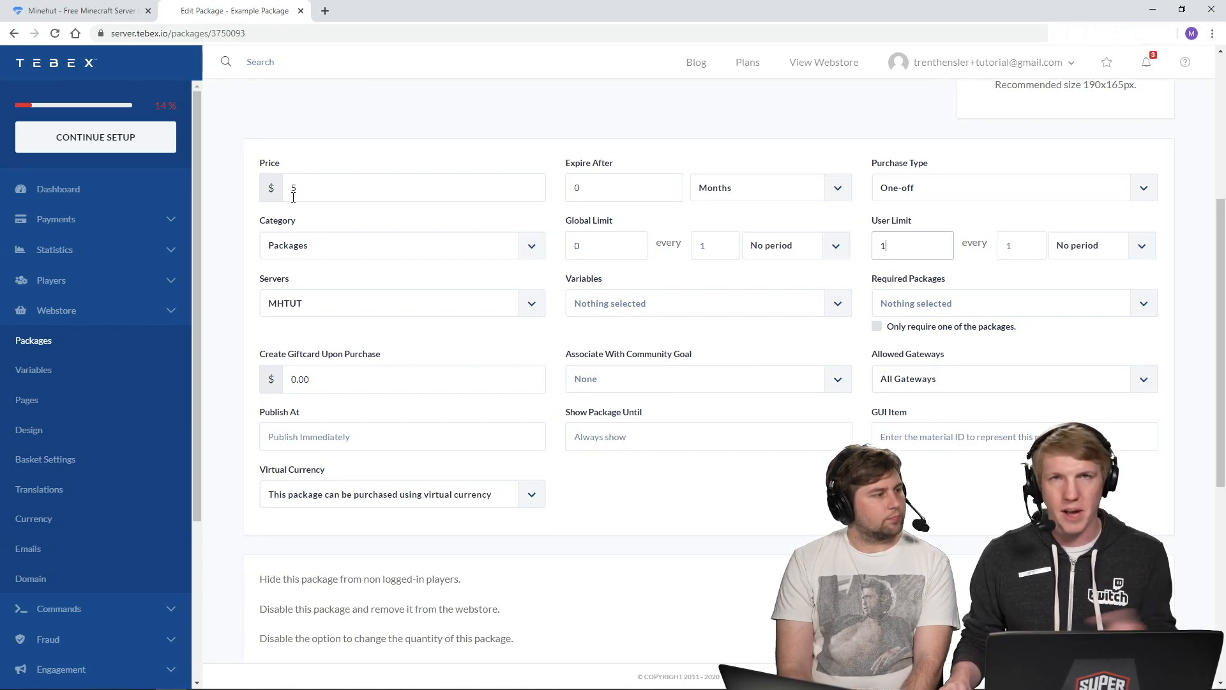
mouse_move(997, 253)
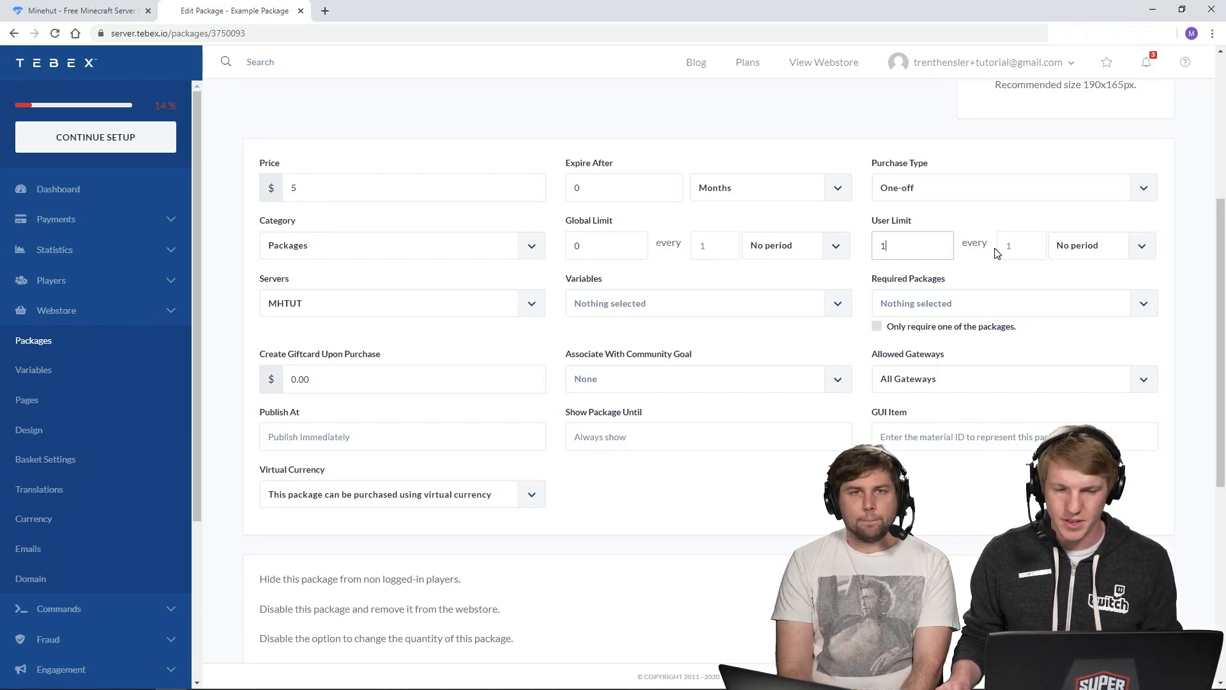
Keep MHTUT as the package's server and move down to the Commands section
click(531, 302)
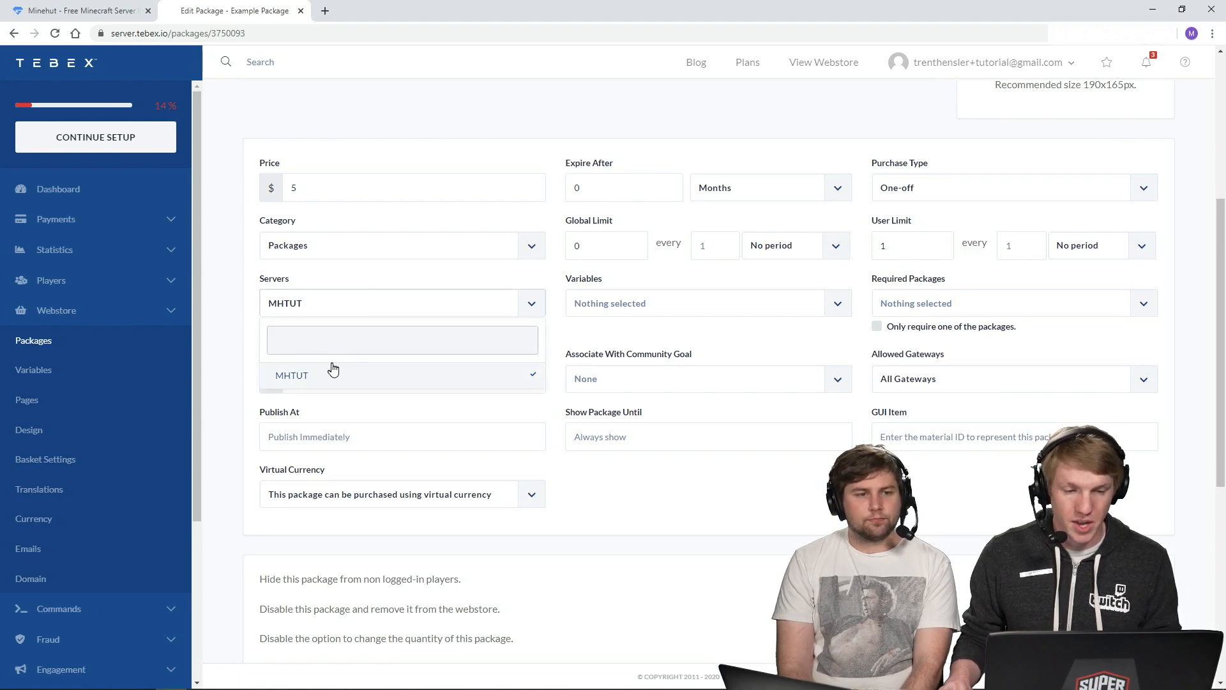
click(291, 374)
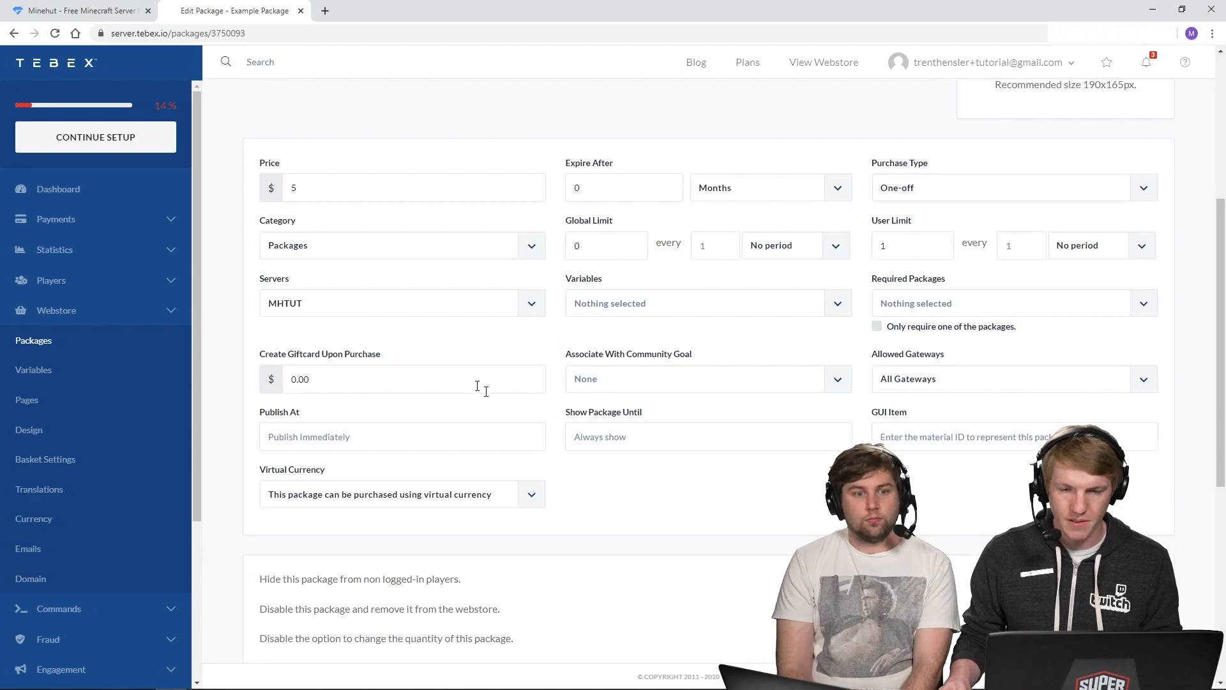
mouse_move(918, 311)
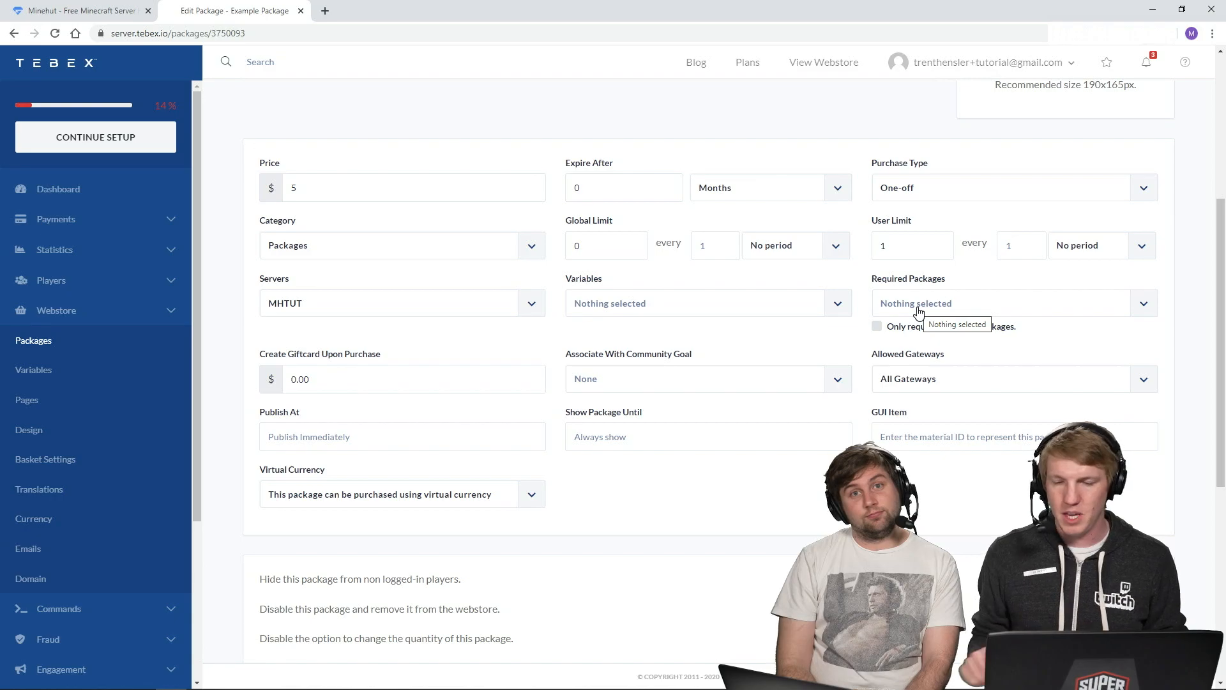
mouse_move(549, 356)
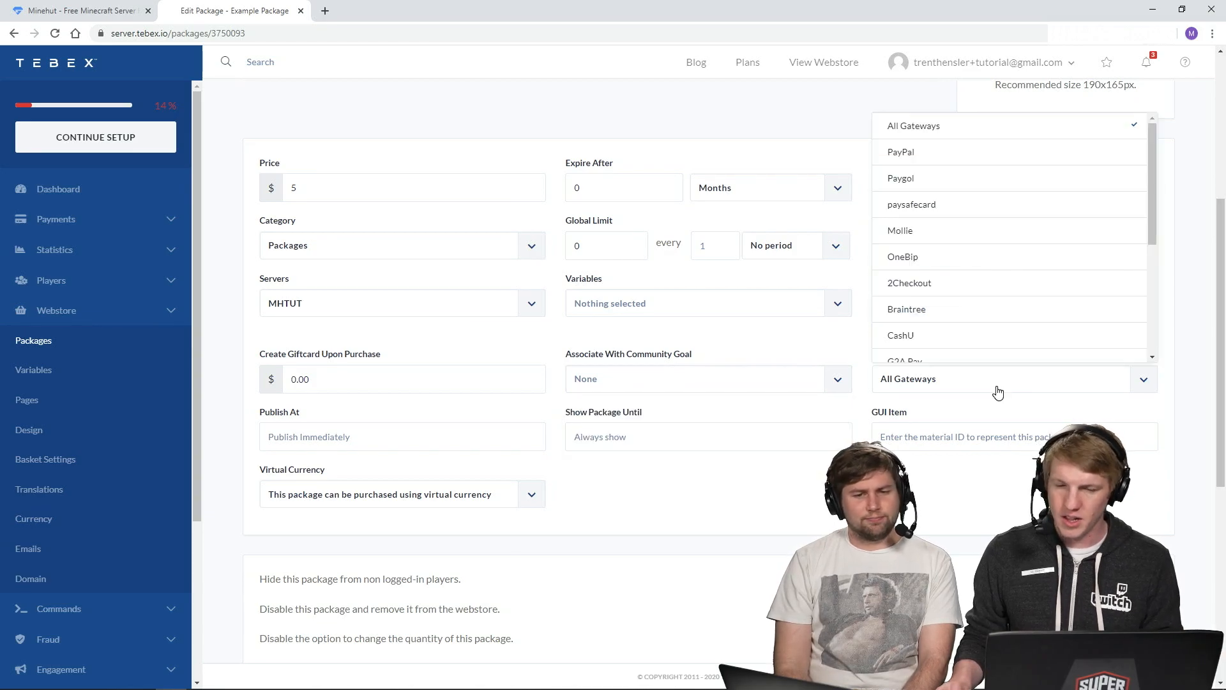
mouse_move(936, 396)
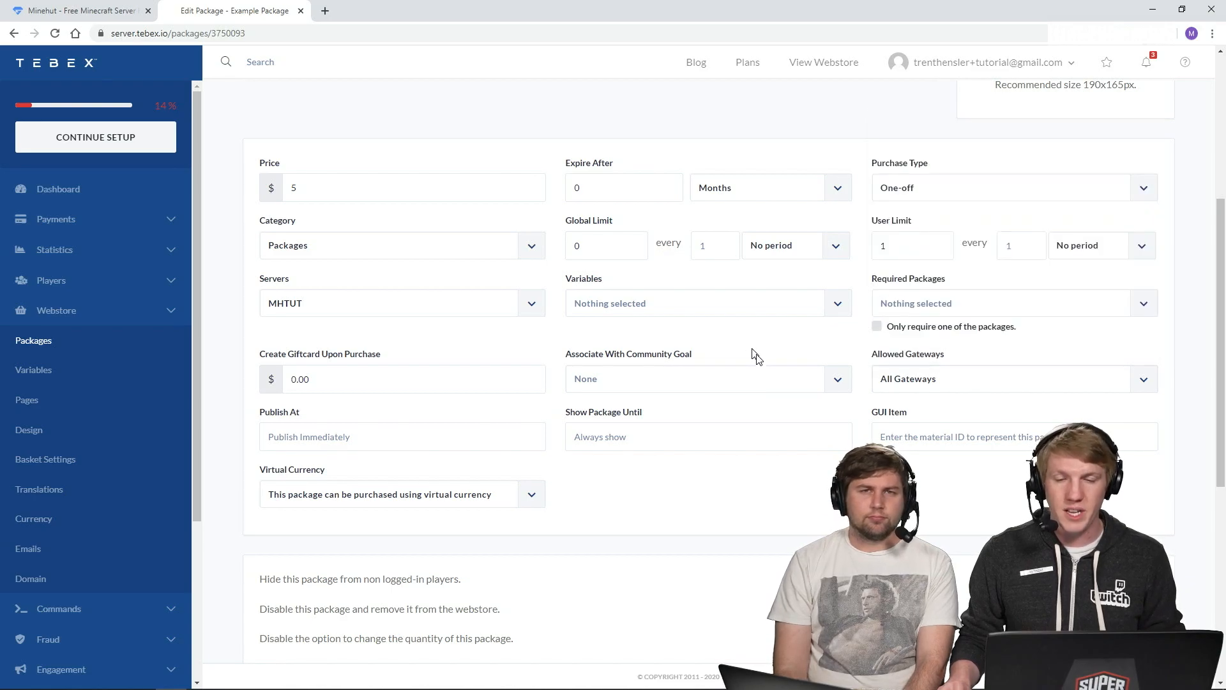
mouse_move(744, 438)
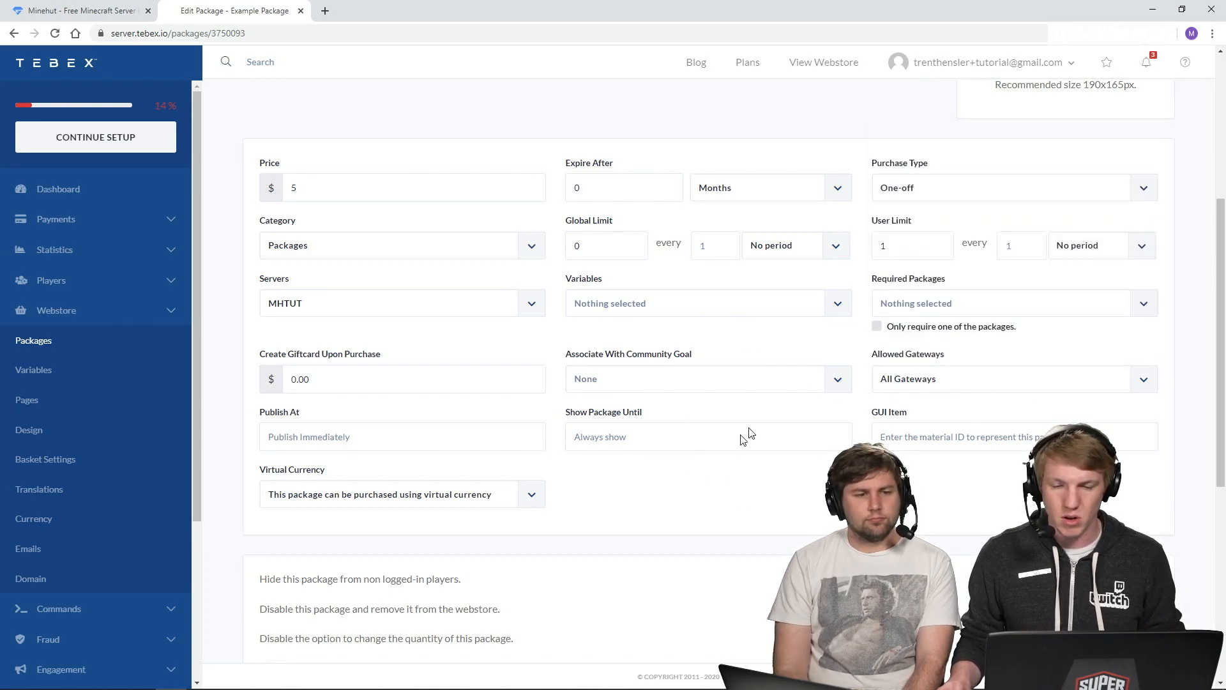
scroll(down, 3)
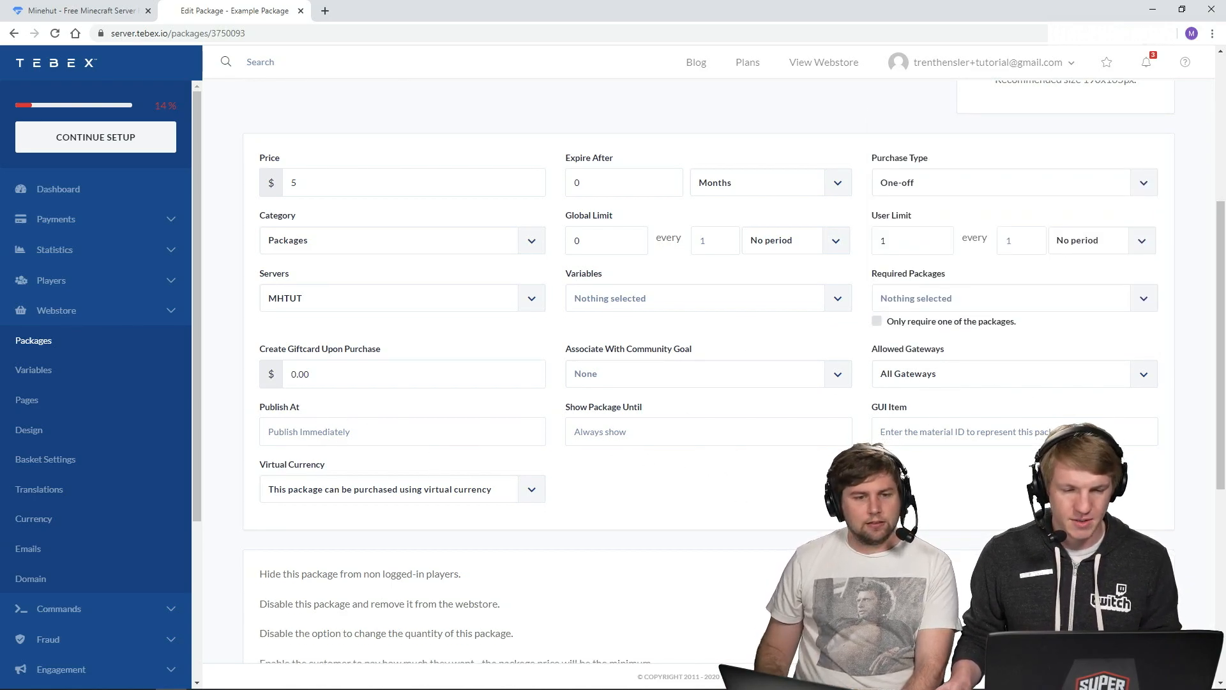
scroll(down, 3)
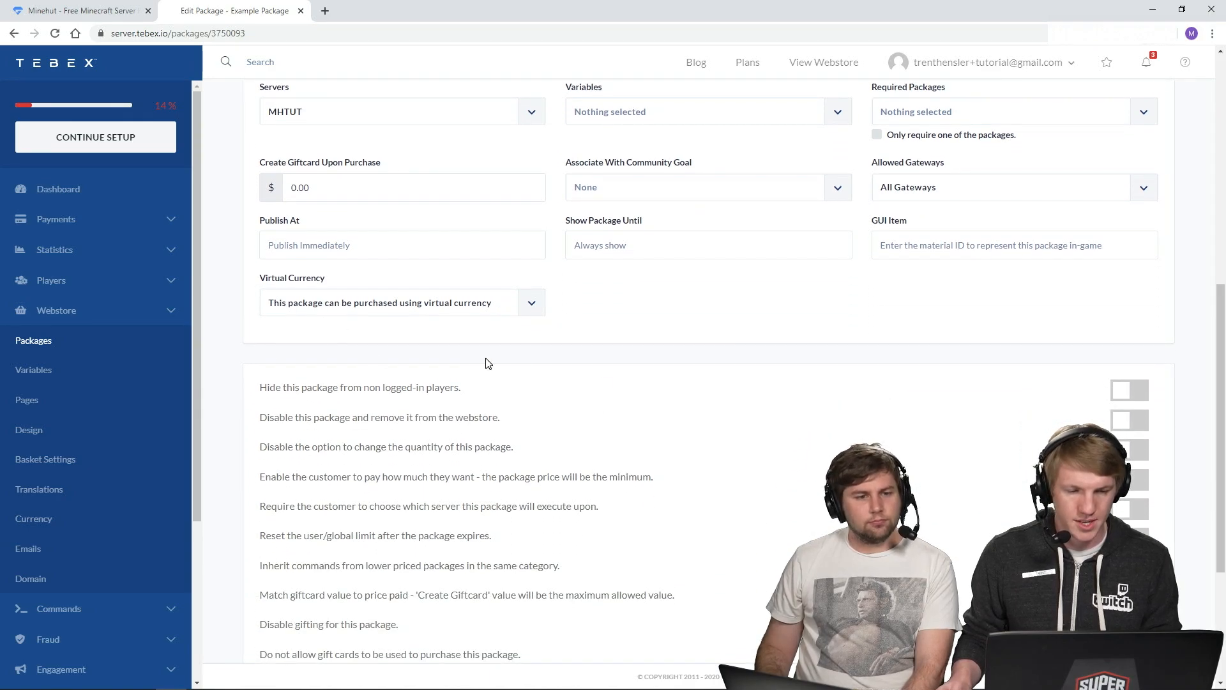
scroll(down, 3)
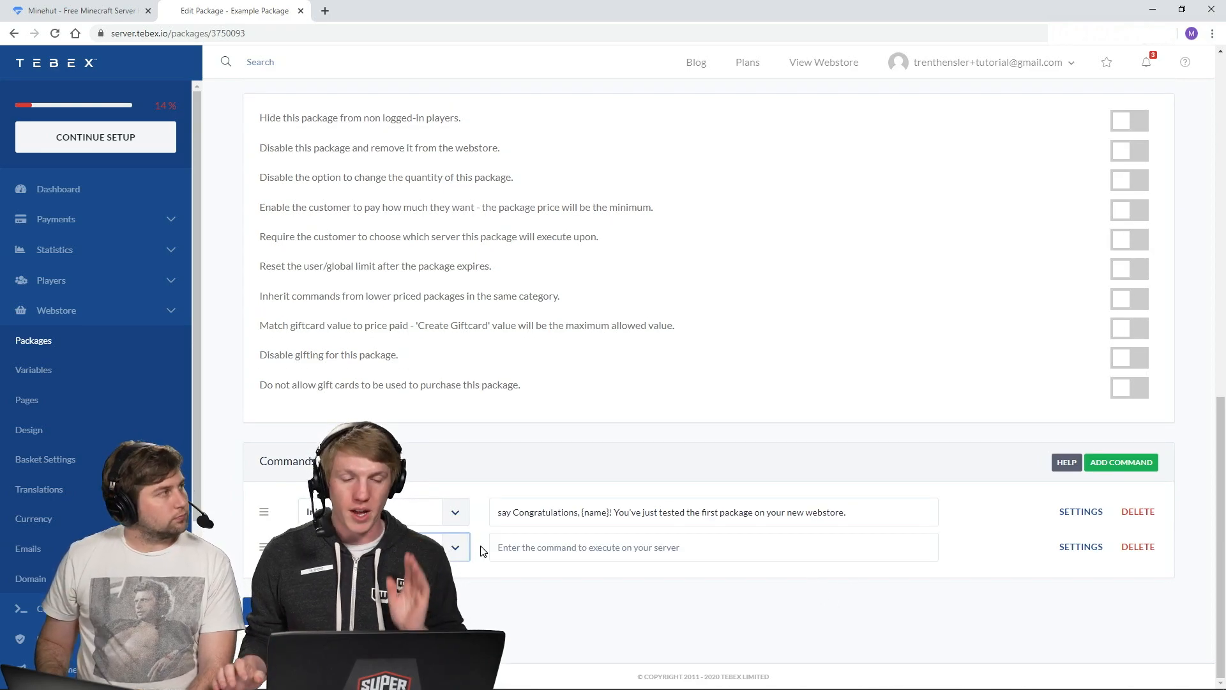
click(455, 546)
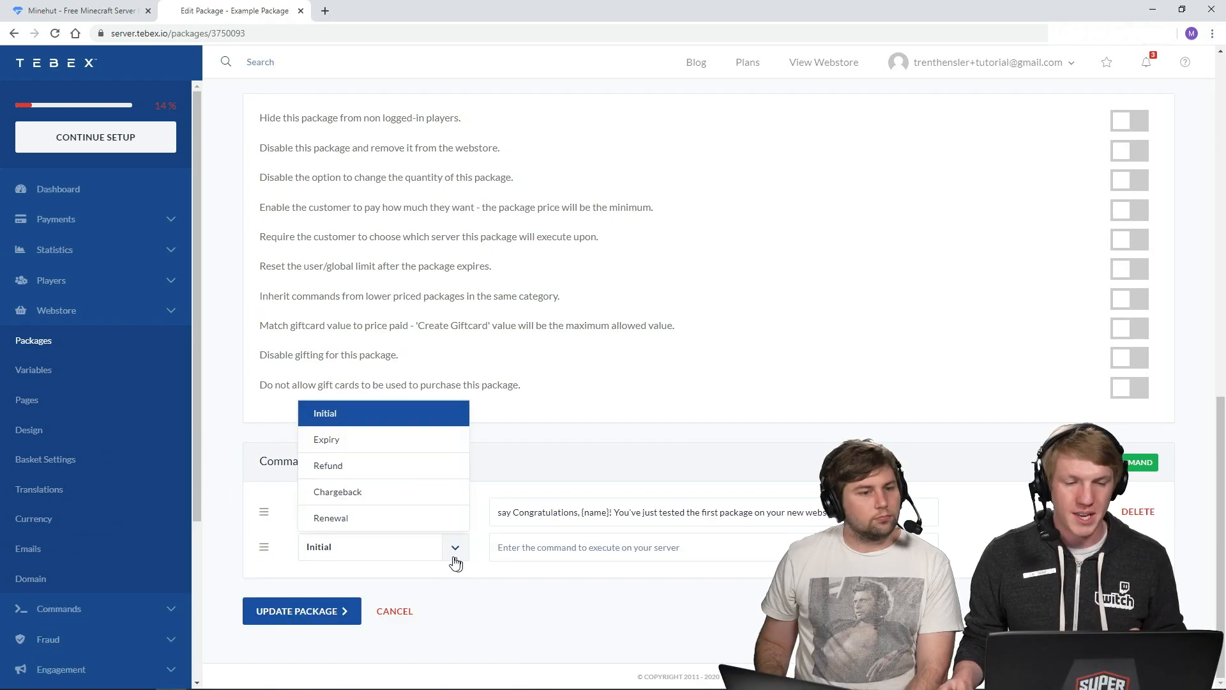
mouse_move(406, 428)
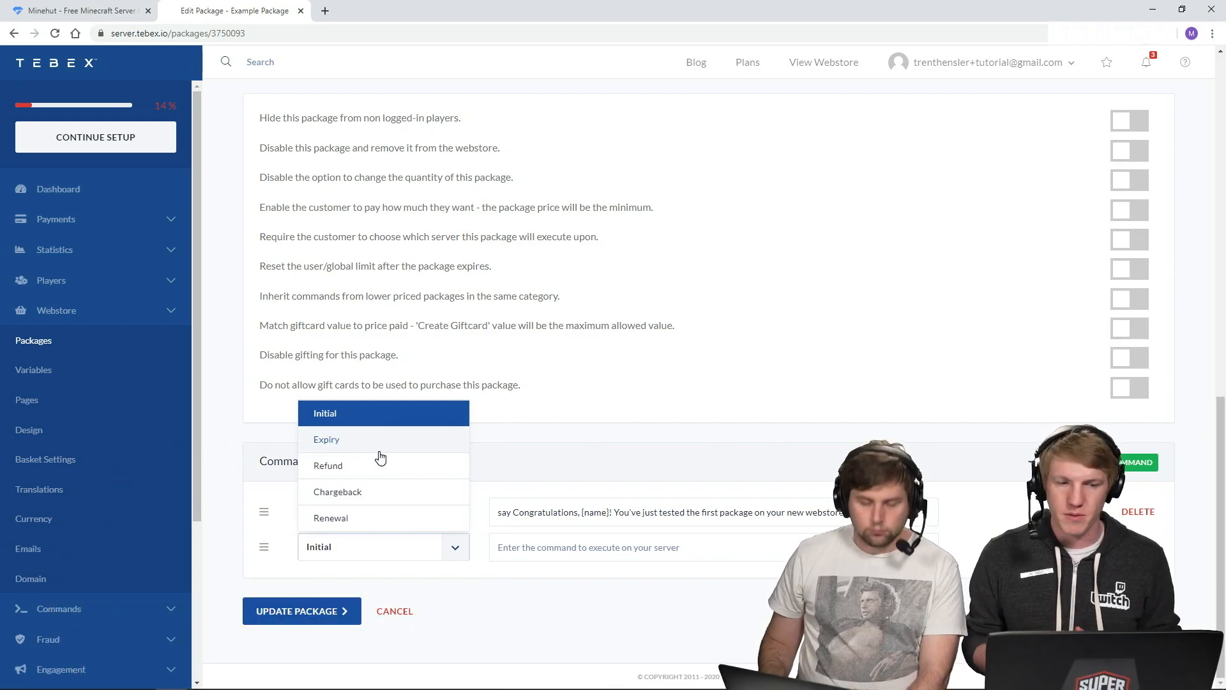
mouse_move(380, 496)
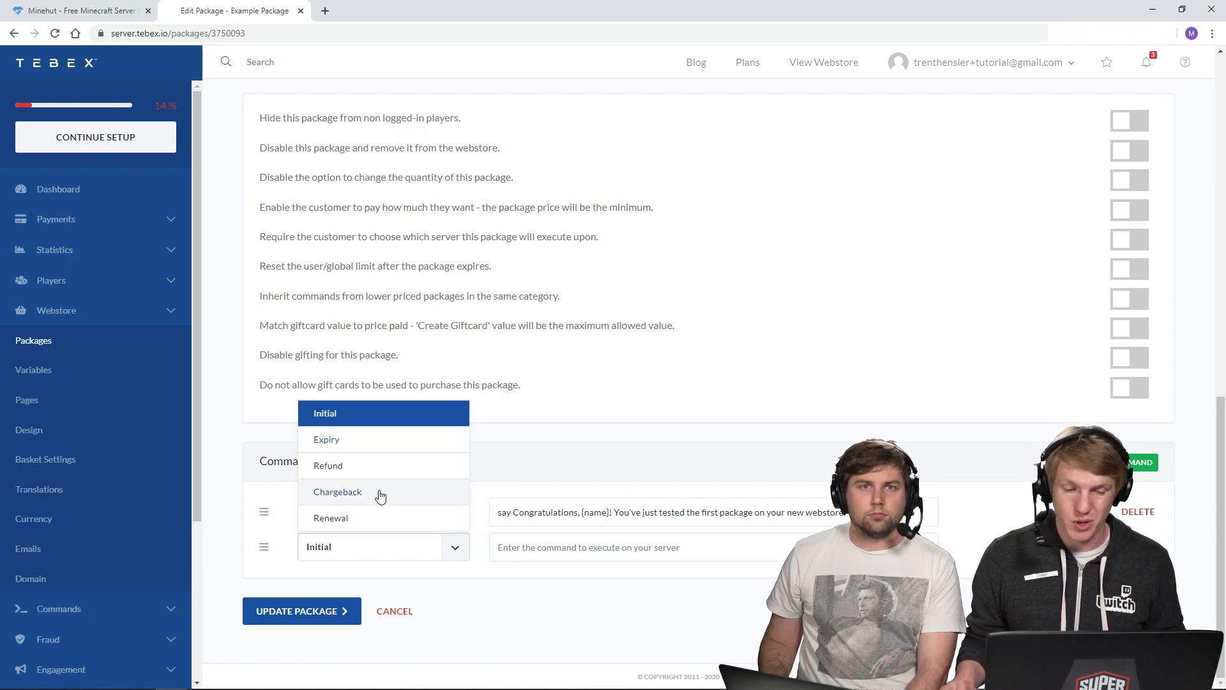
mouse_move(396, 489)
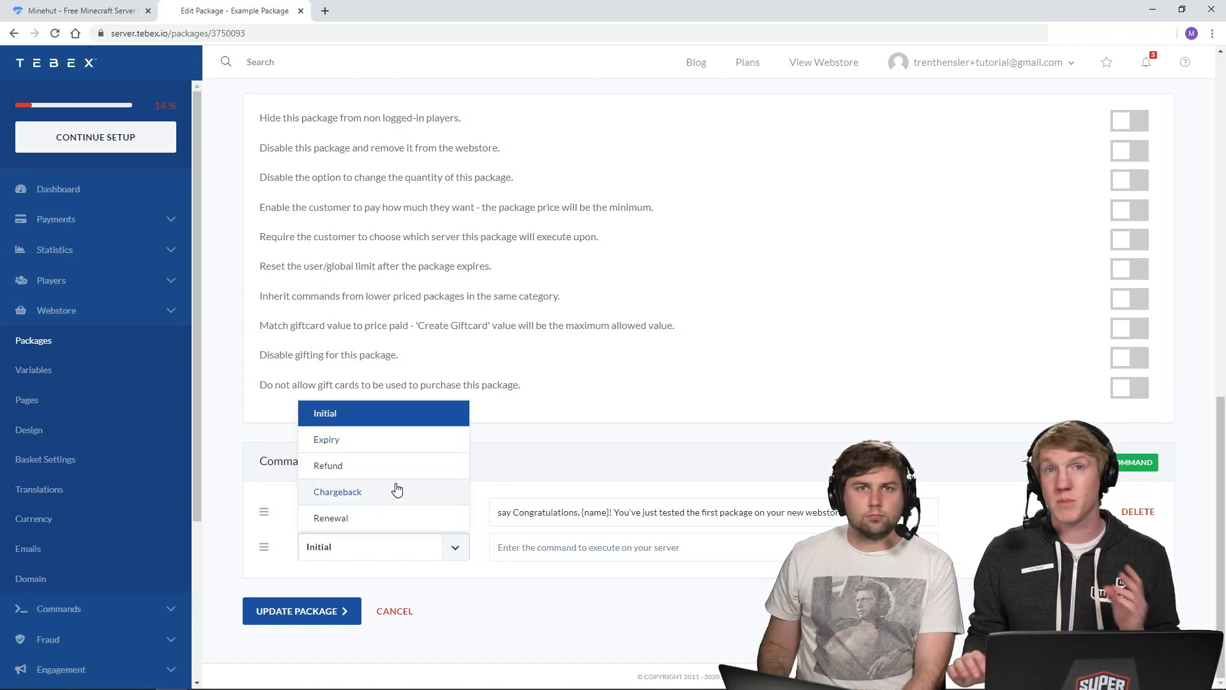
mouse_move(364, 521)
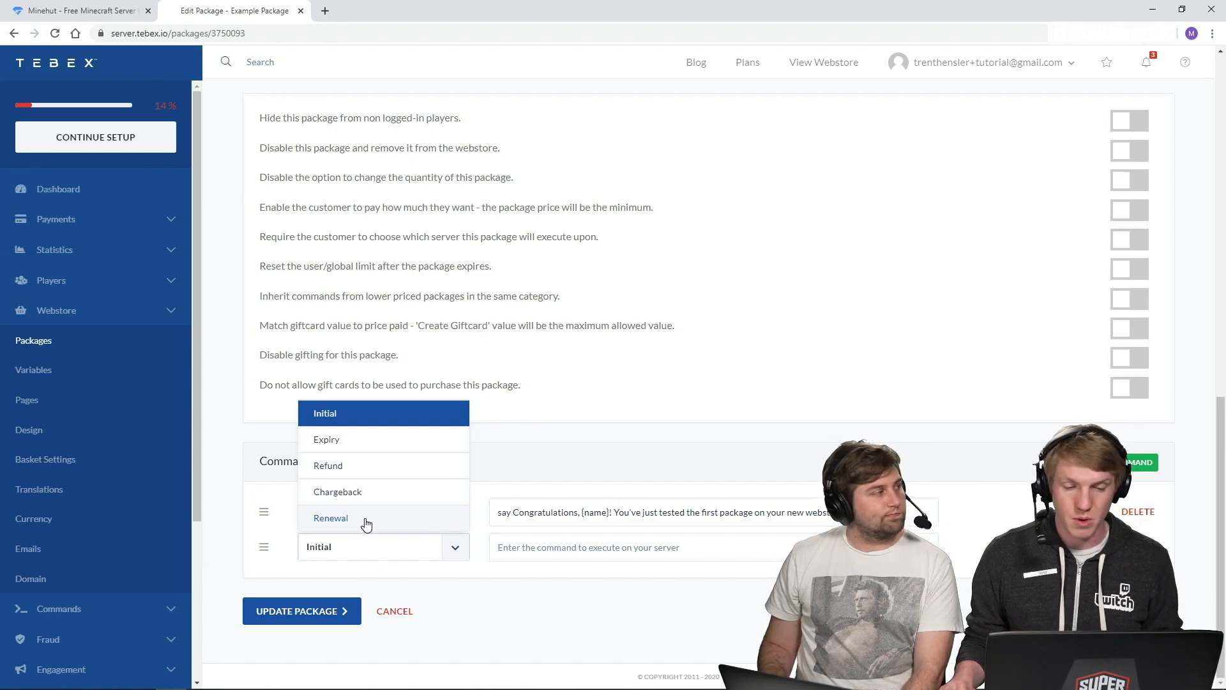
mouse_move(434, 602)
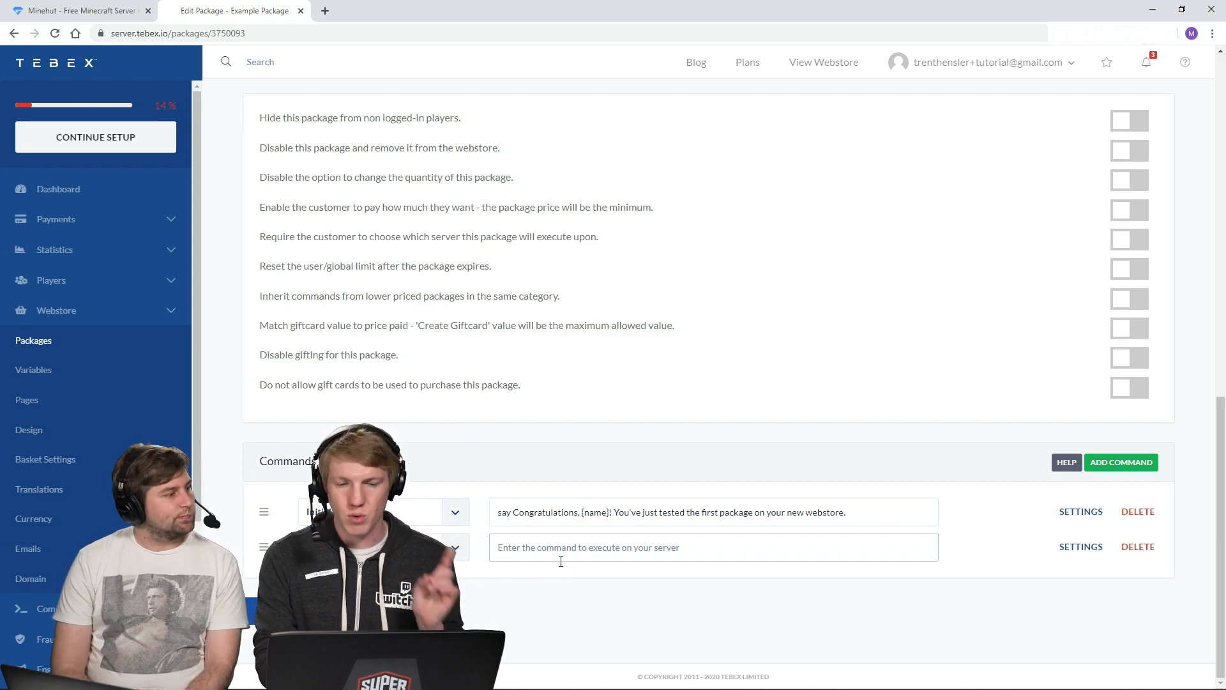
Enter the new command 'pex user {name} group set donator'
text(pex user)
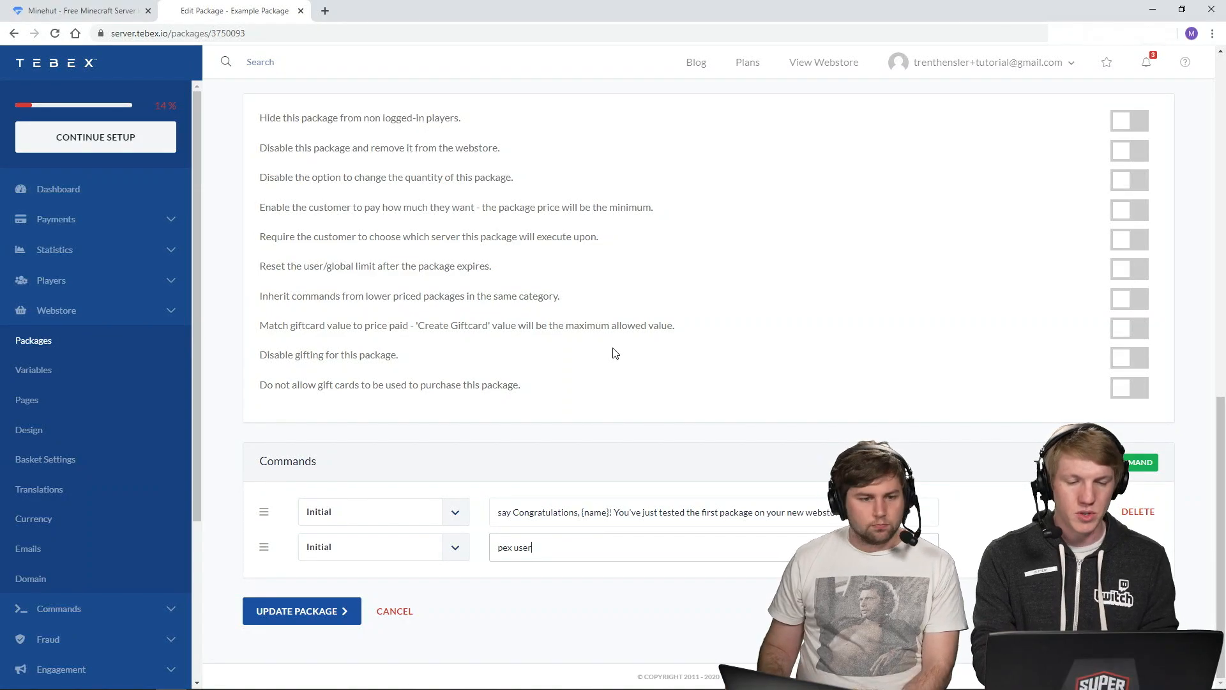
text({name})
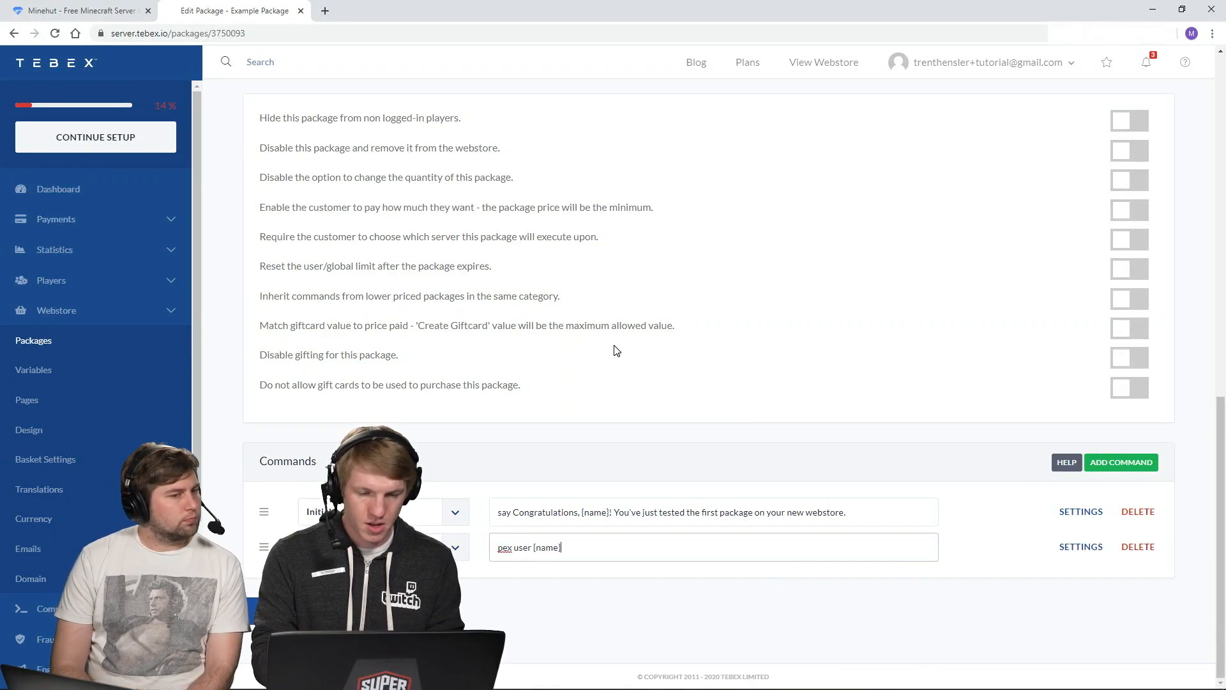
text(group set donator)
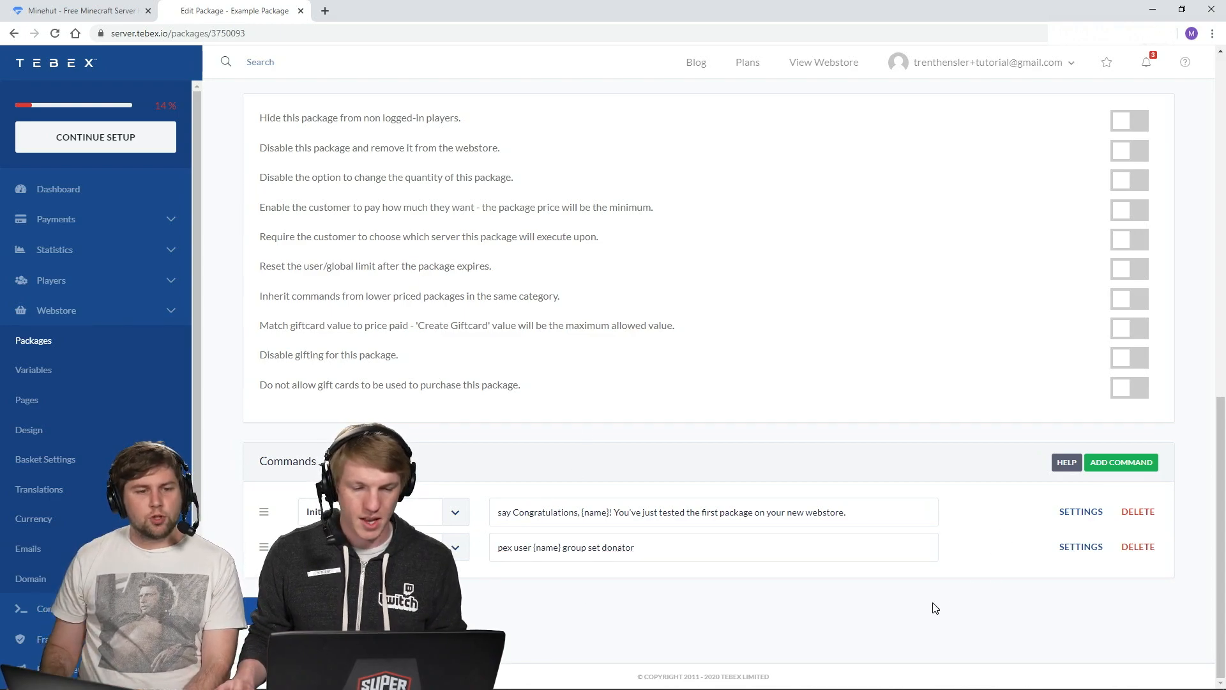
Replace the first command with a 'say Congrats ... a donator!' message
triple_click(670, 511)
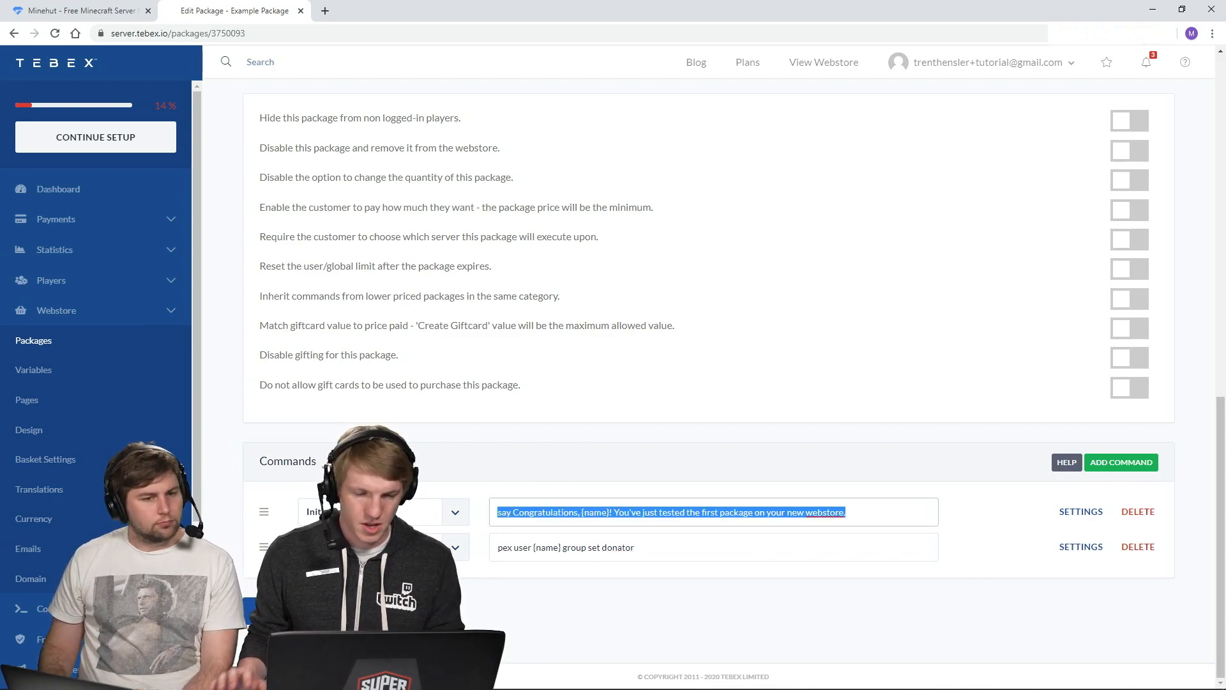
text(say COngrats {name} on becoming)
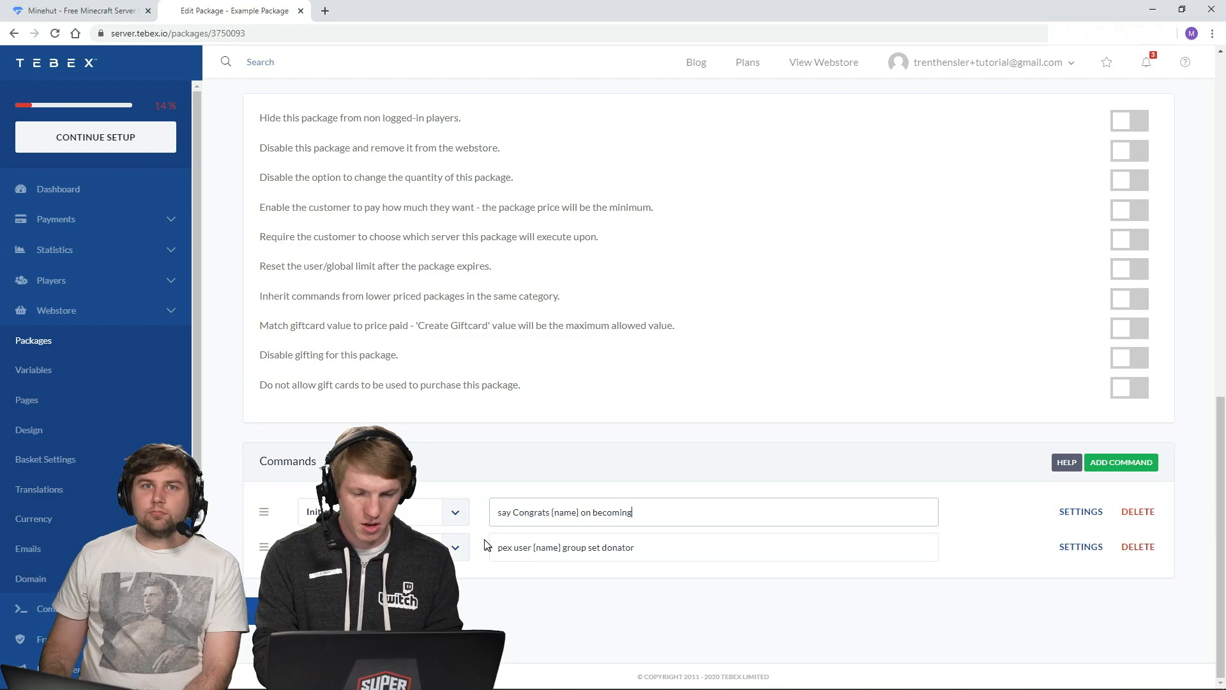
text(a donator!)
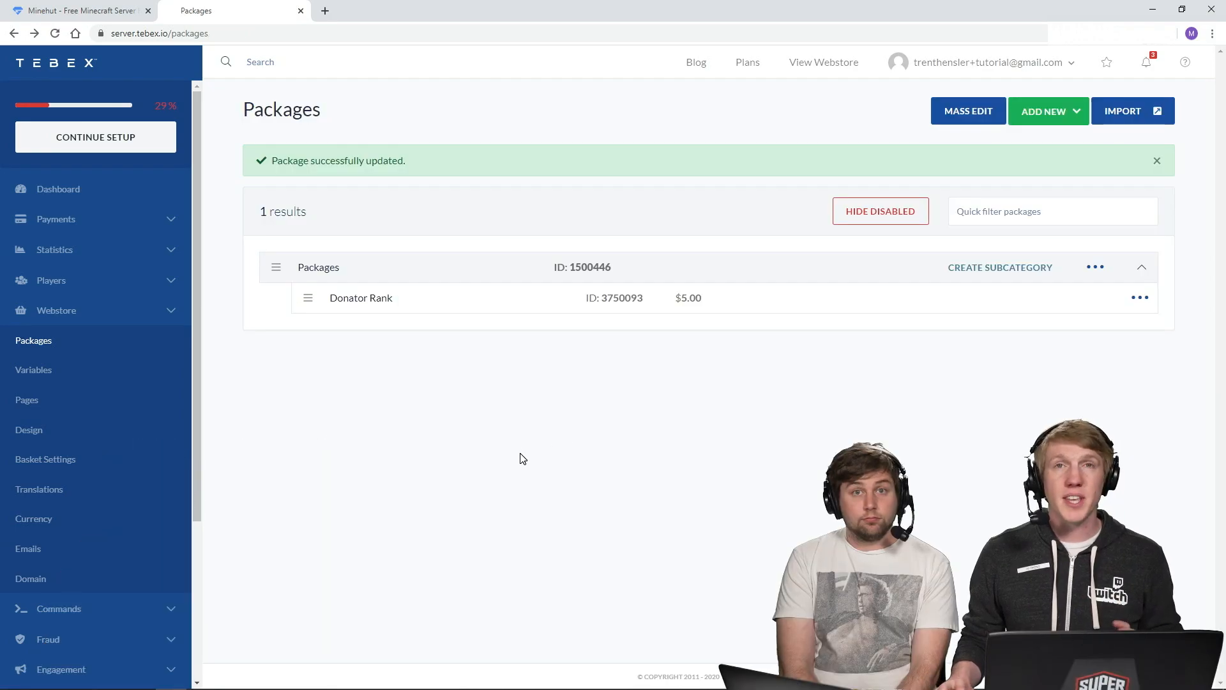
mouse_move(567, 429)
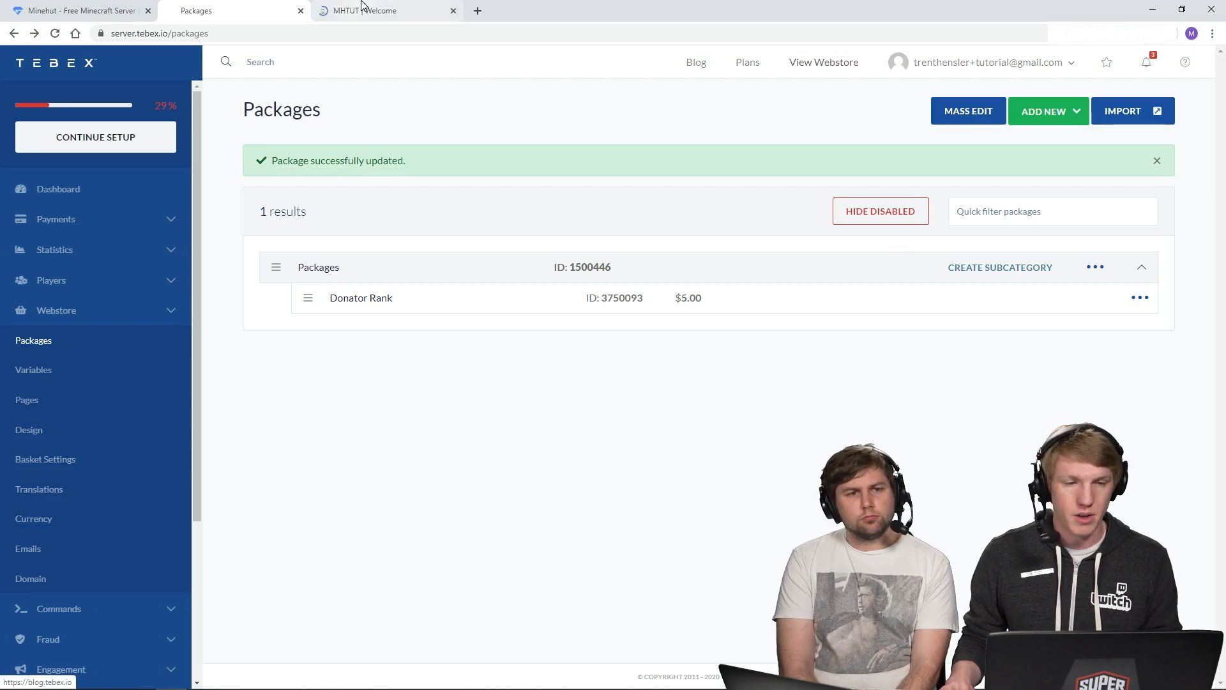
Switch to the newly opened MHTUT webstore tab
click(384, 10)
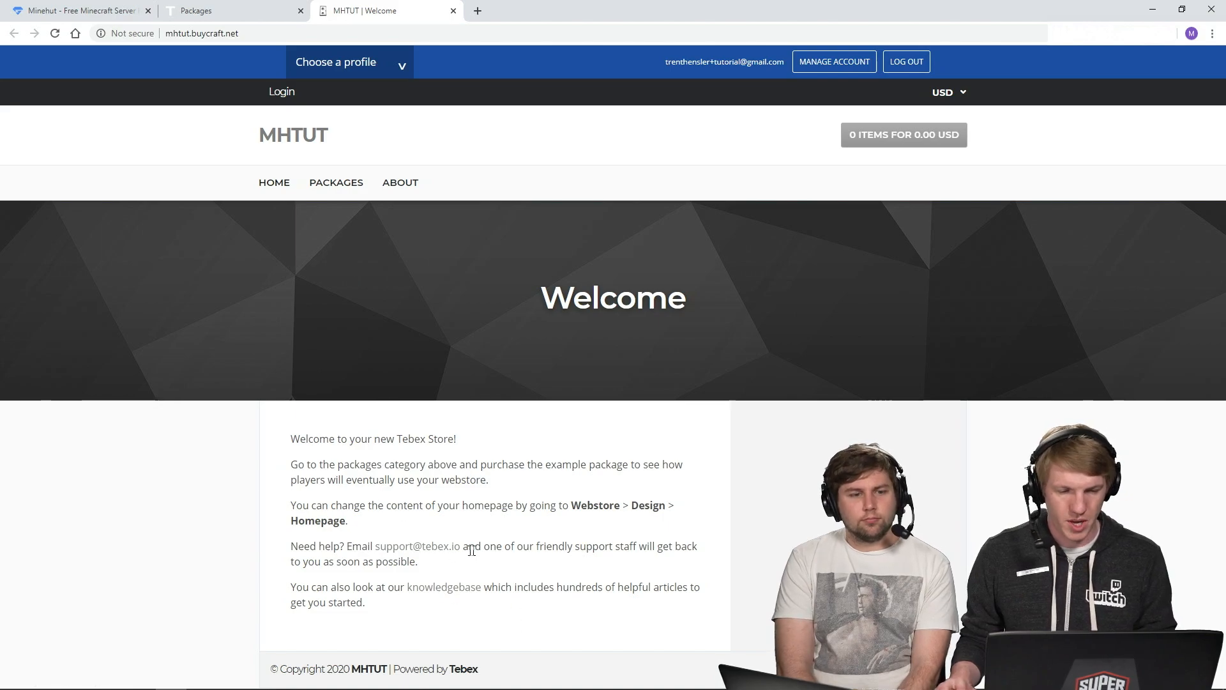
Go to Packages and view the Donator Rank package at 5.00 USD
click(336, 183)
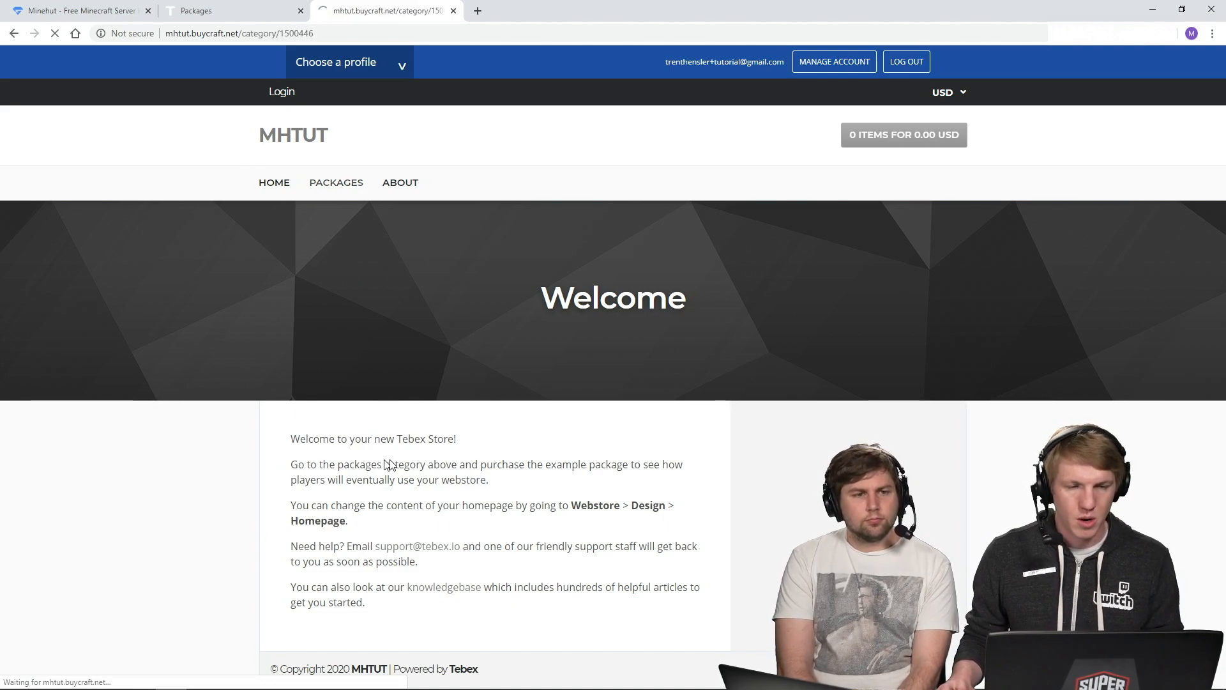
click(336, 183)
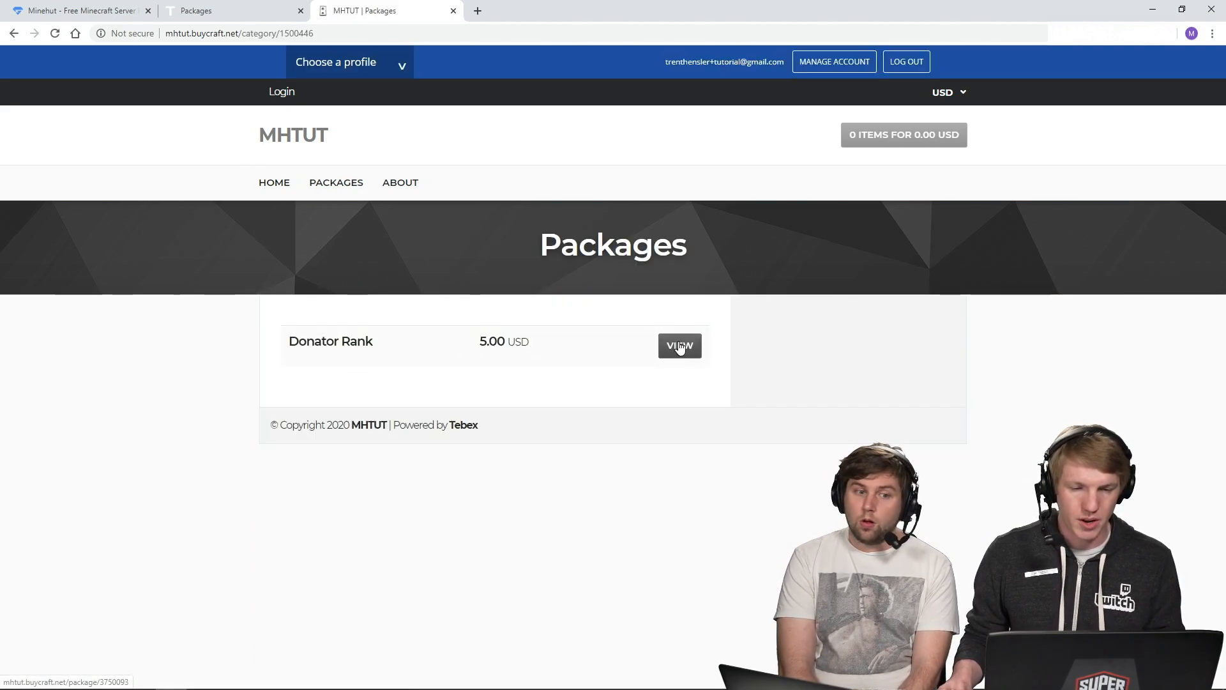
click(678, 346)
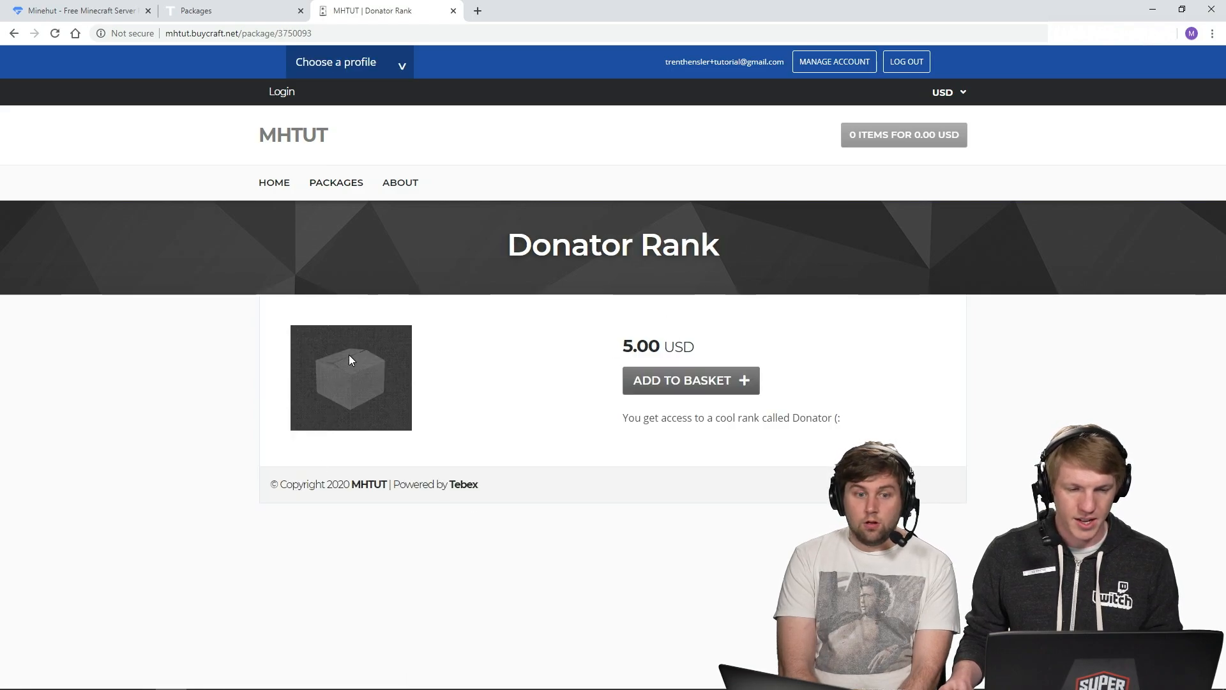
mouse_move(671, 388)
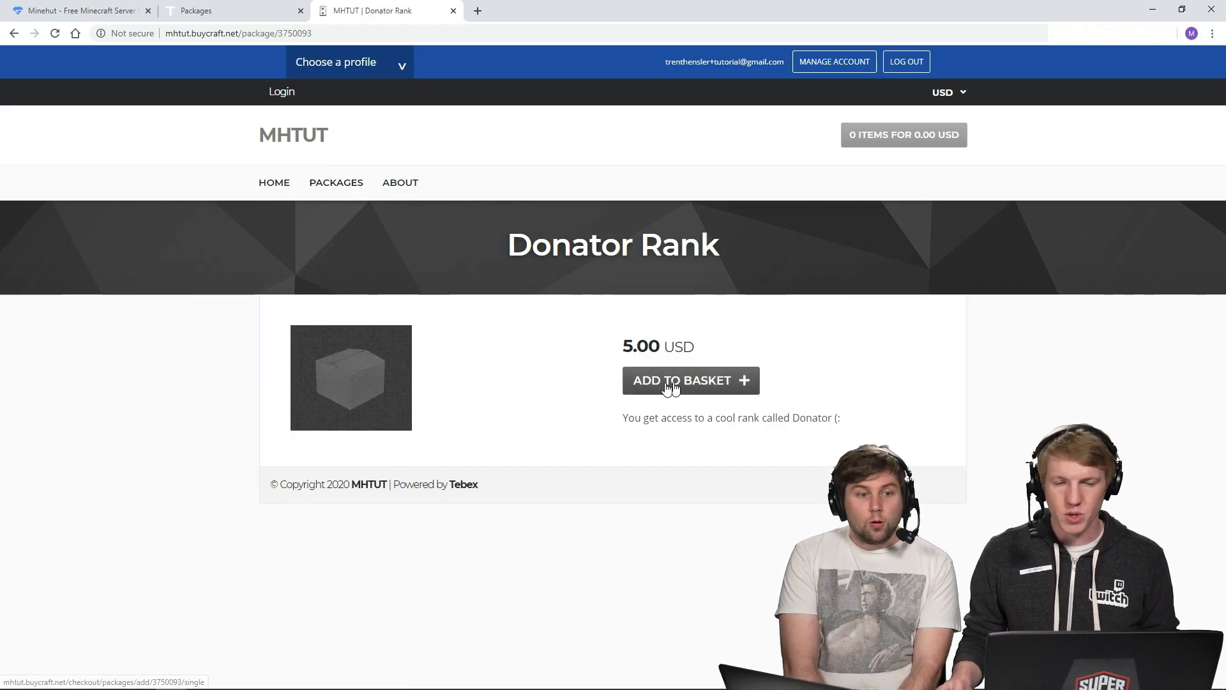
mouse_move(544, 382)
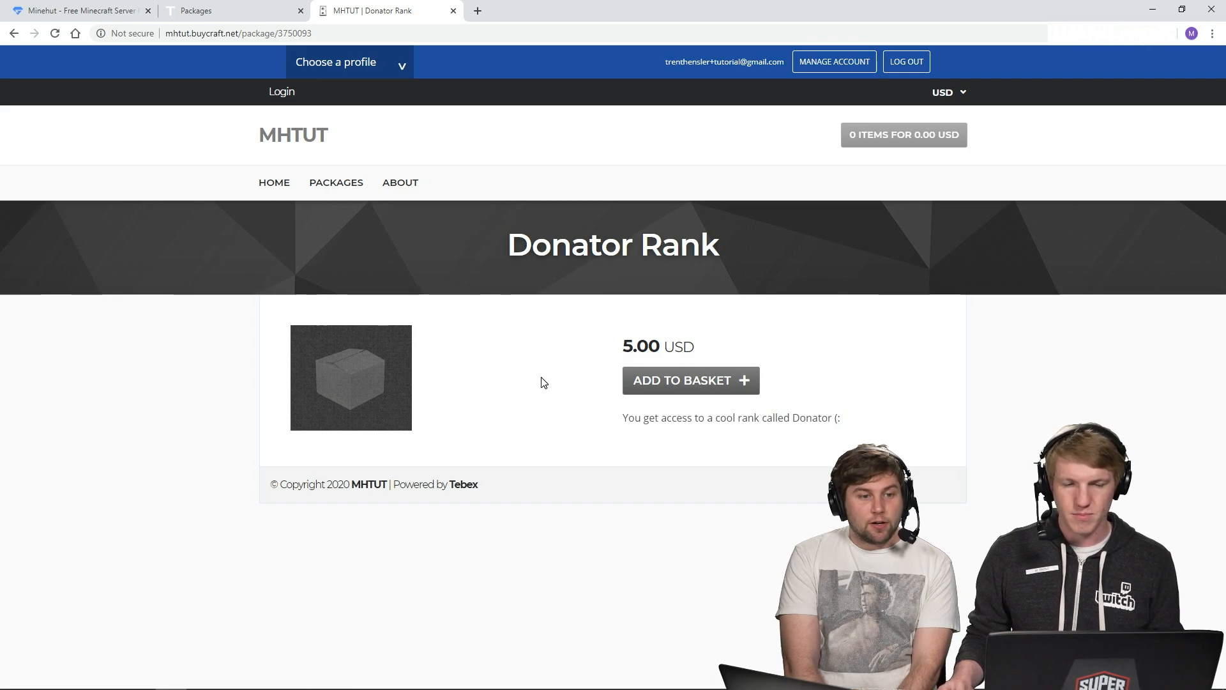
mouse_move(549, 381)
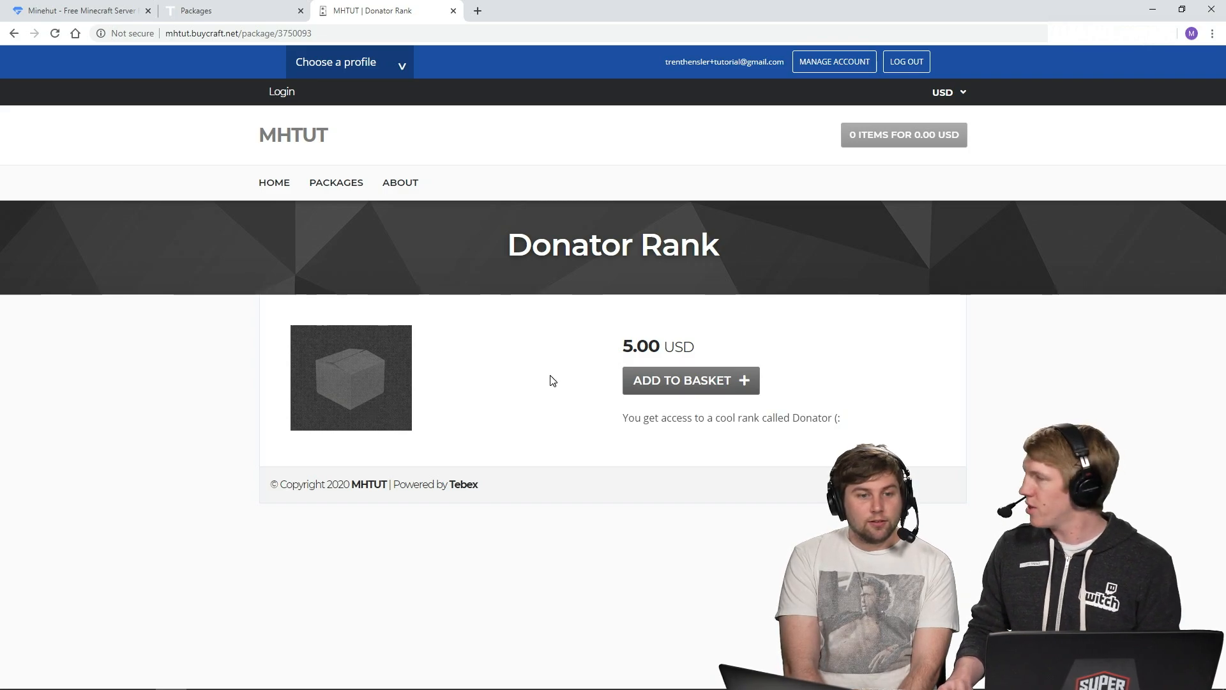
mouse_move(537, 388)
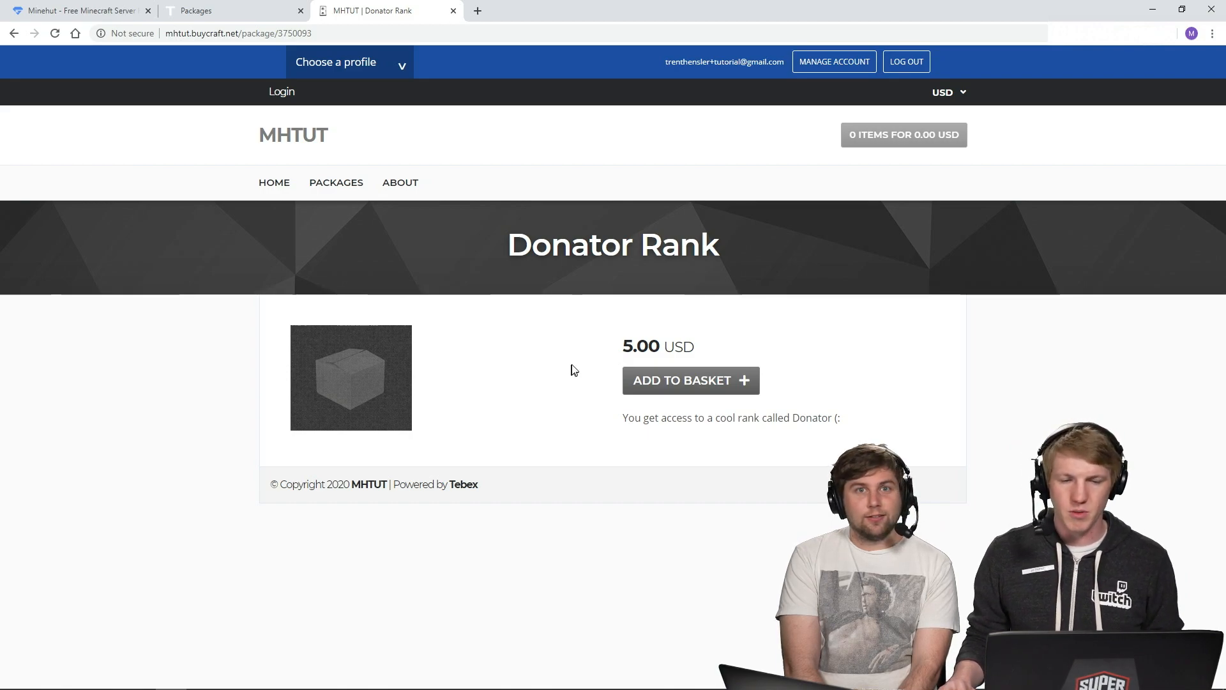
Add Donator Rank to the basket as the suggested username and review the 5.00 USD checkout
click(690, 380)
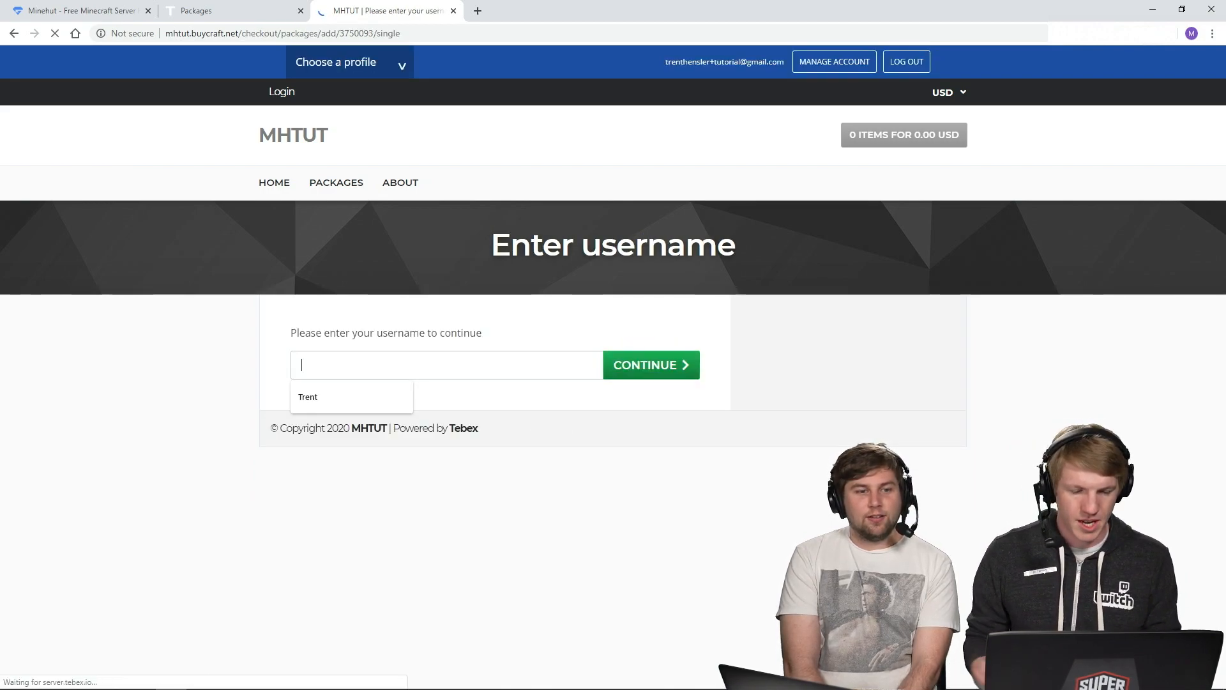
click(307, 396)
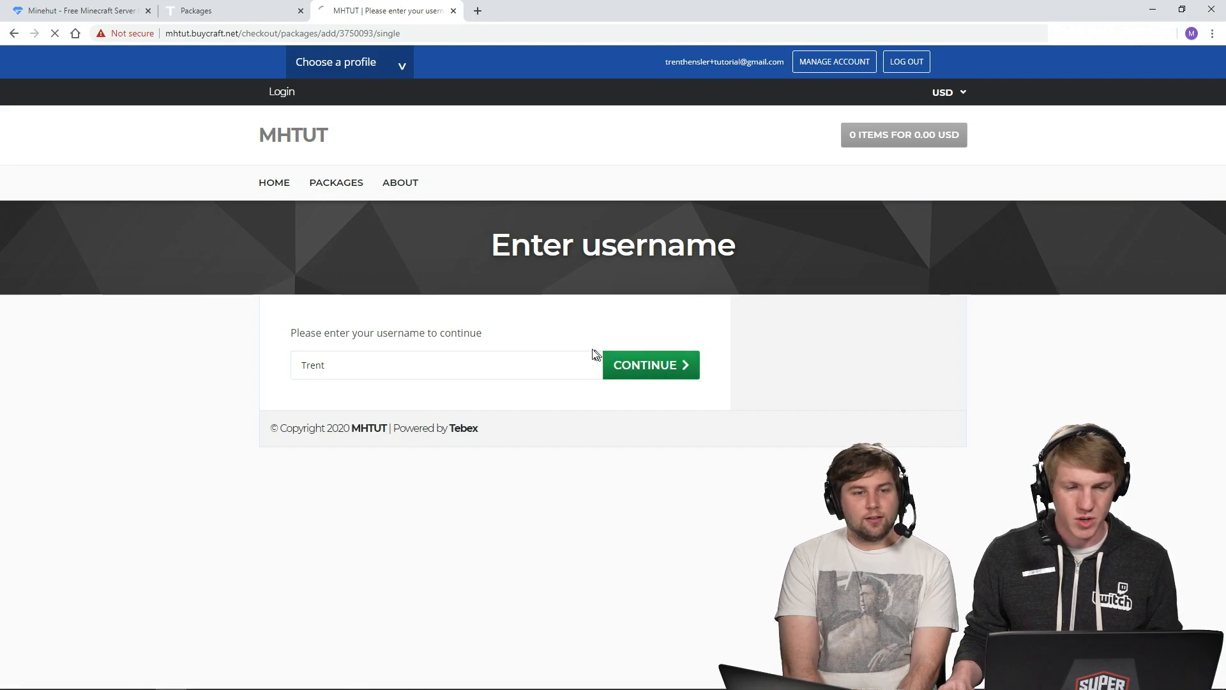
click(648, 364)
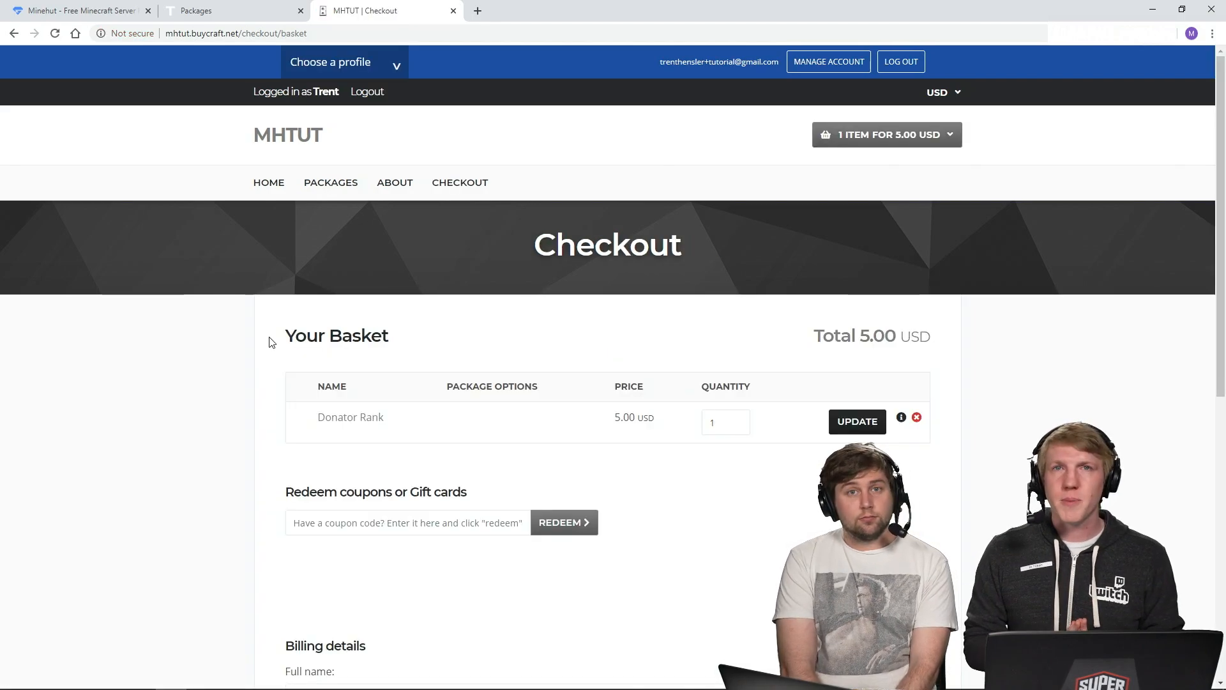
scroll(down, 3)
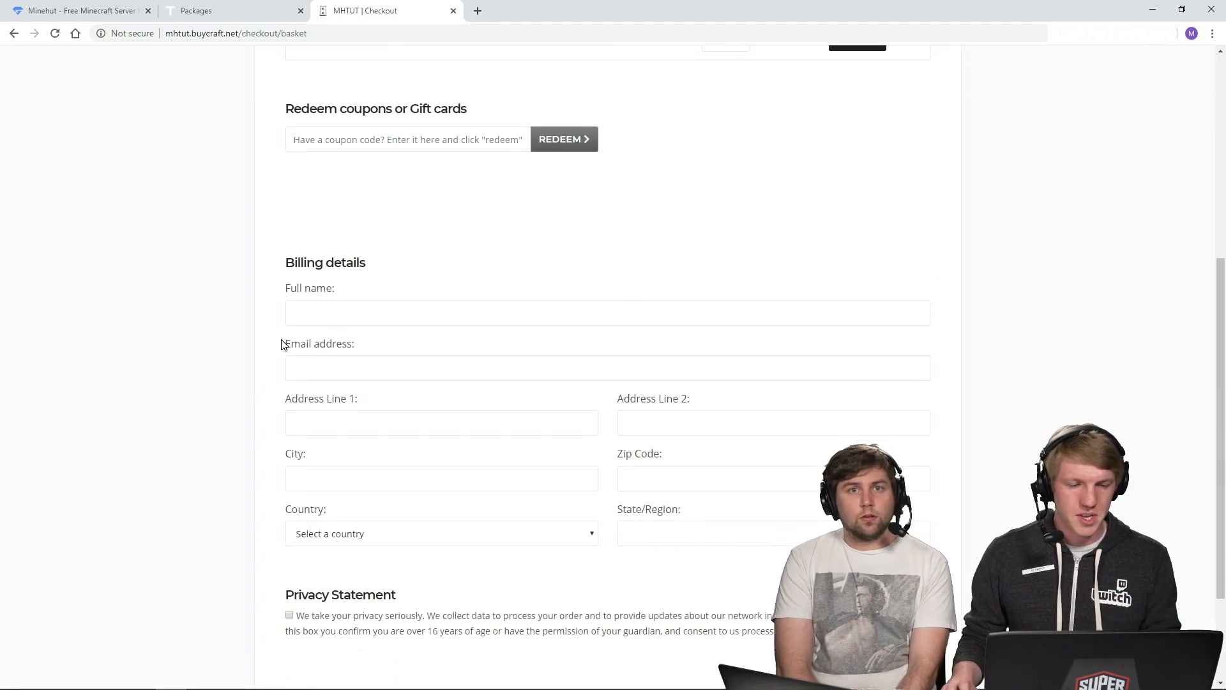
scroll(down, 3)
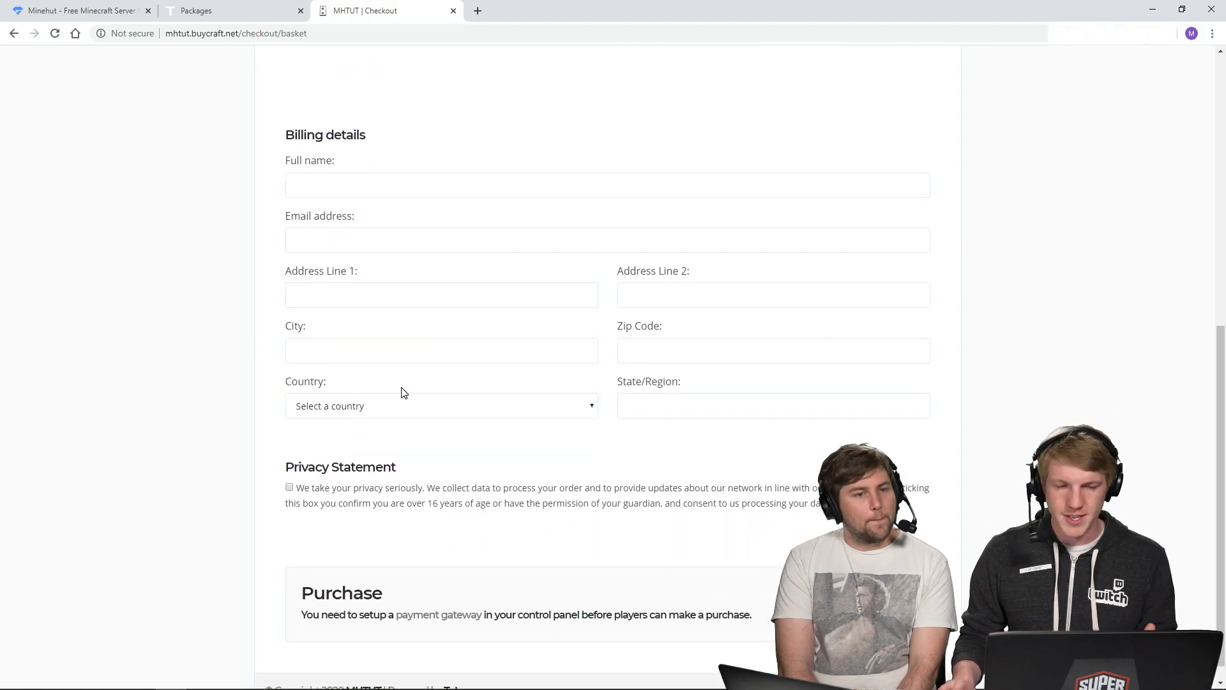
scroll(up, 3)
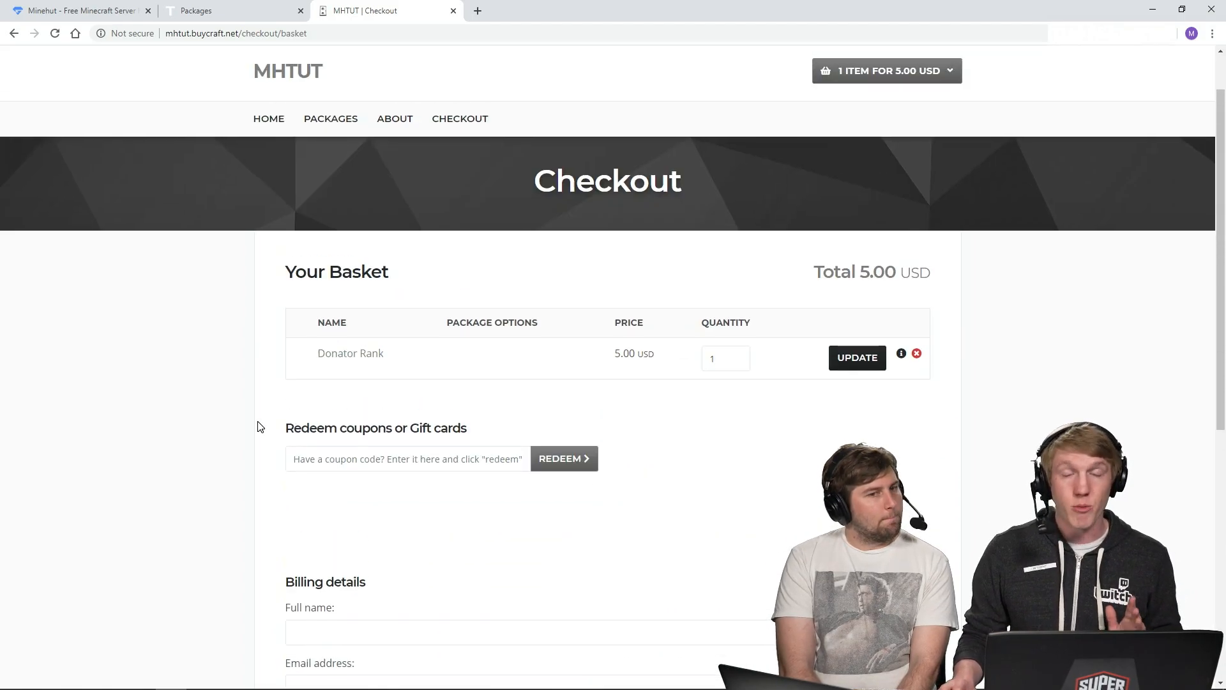